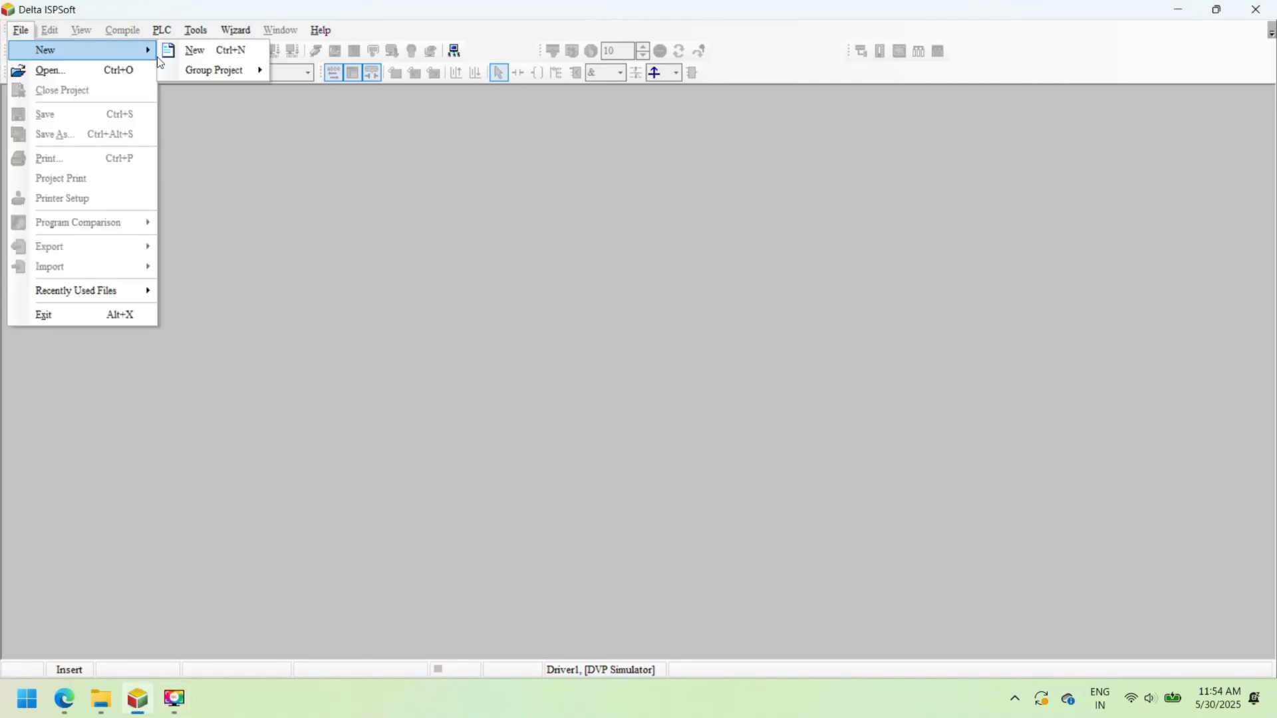
Step: Create project newproject with Controller Type DVP and PLC Type EH3
left_click(194, 49)
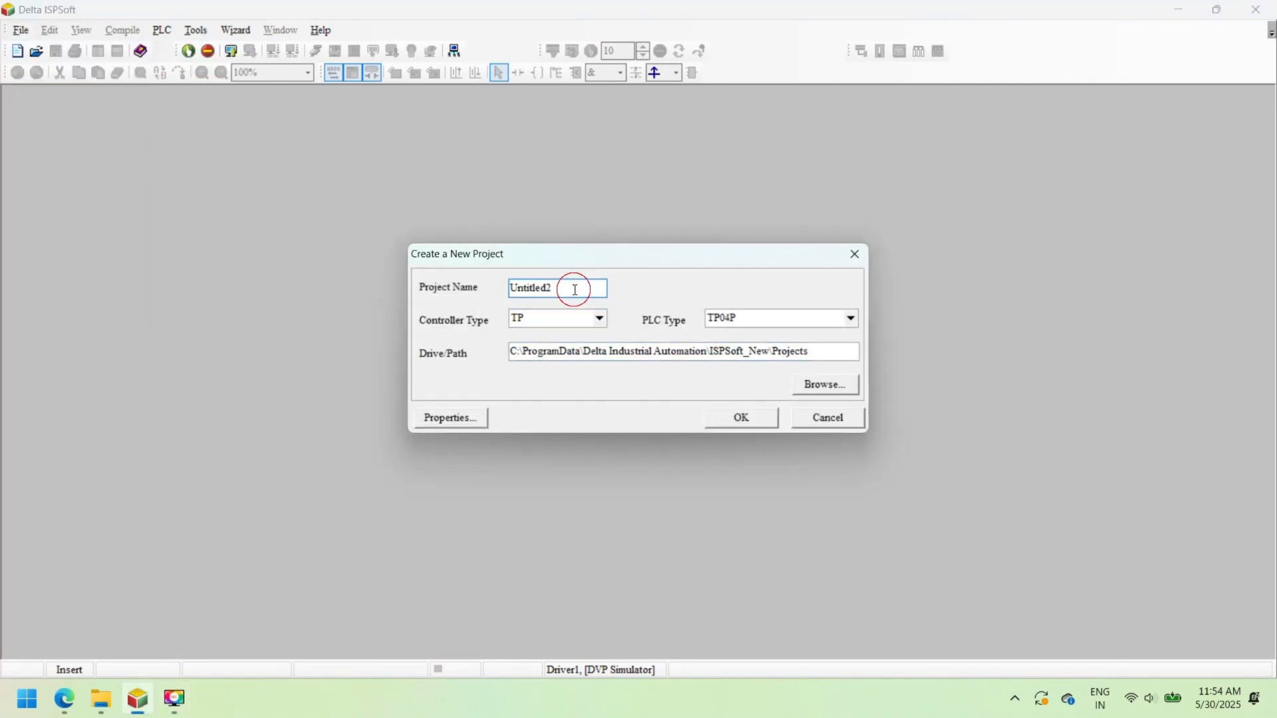
type("newproject")
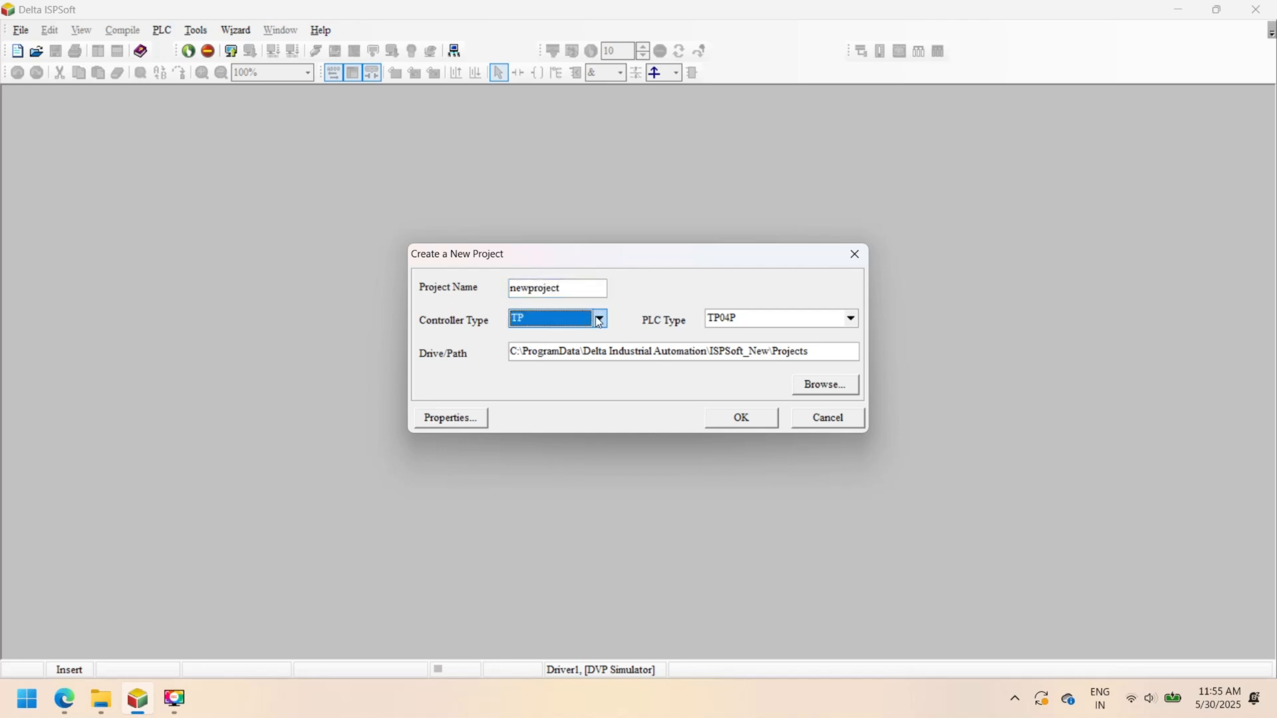
left_click(599, 318)
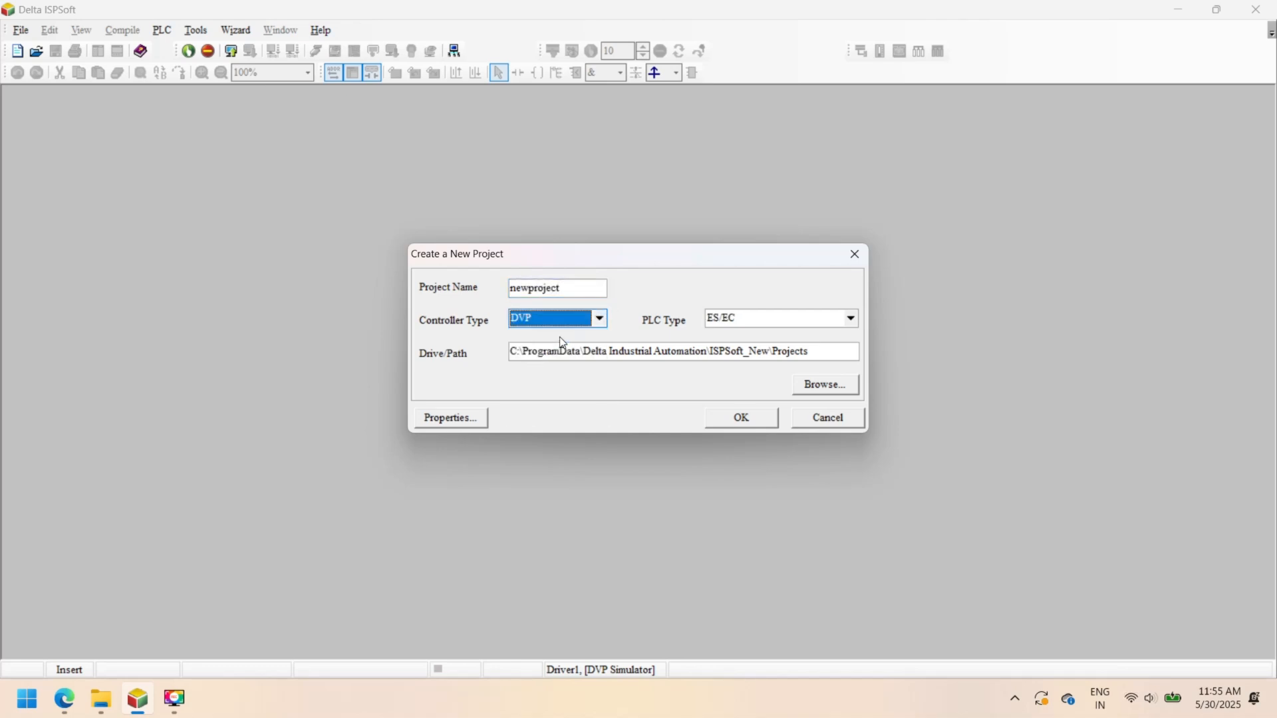
left_click(850, 318)
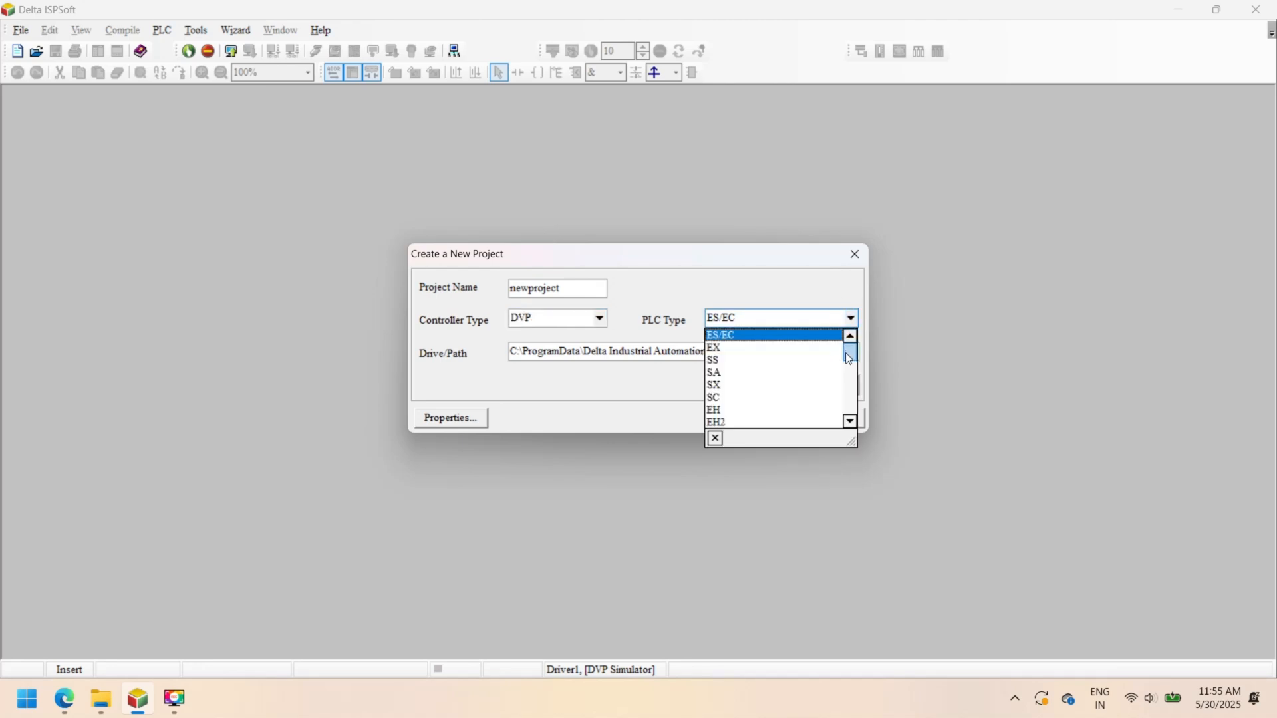
left_click(848, 420)
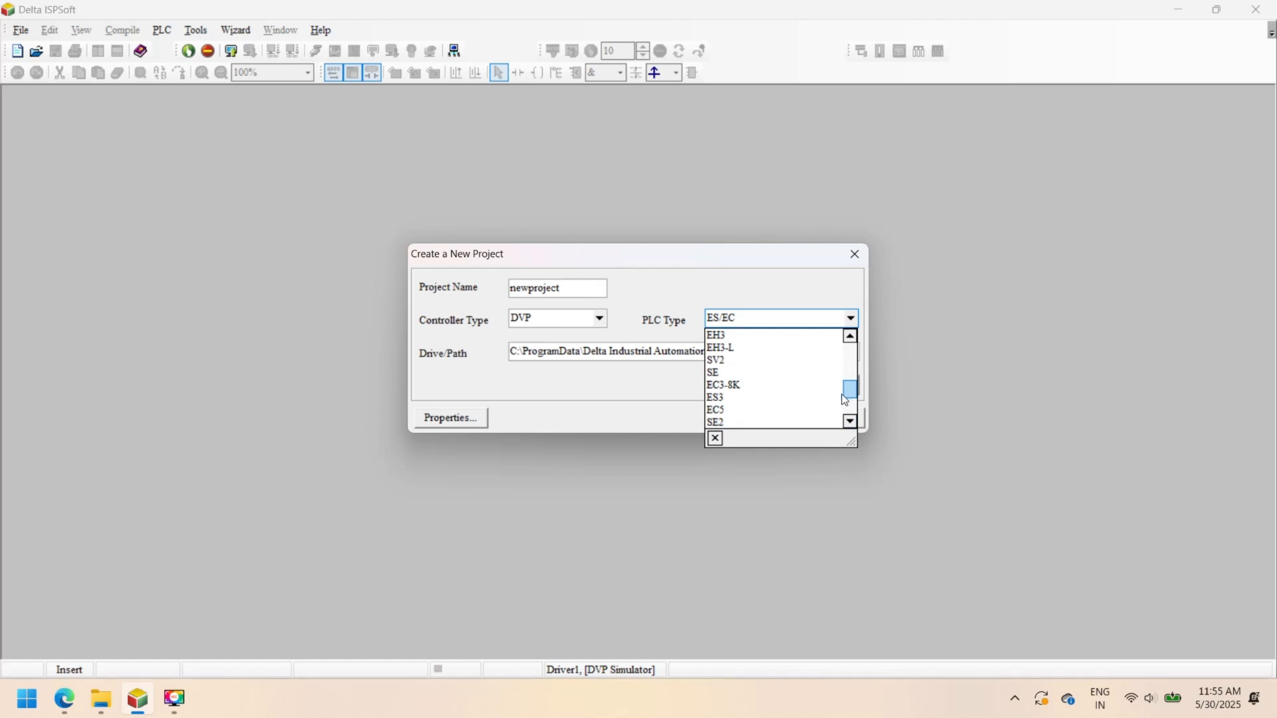
left_click(716, 334)
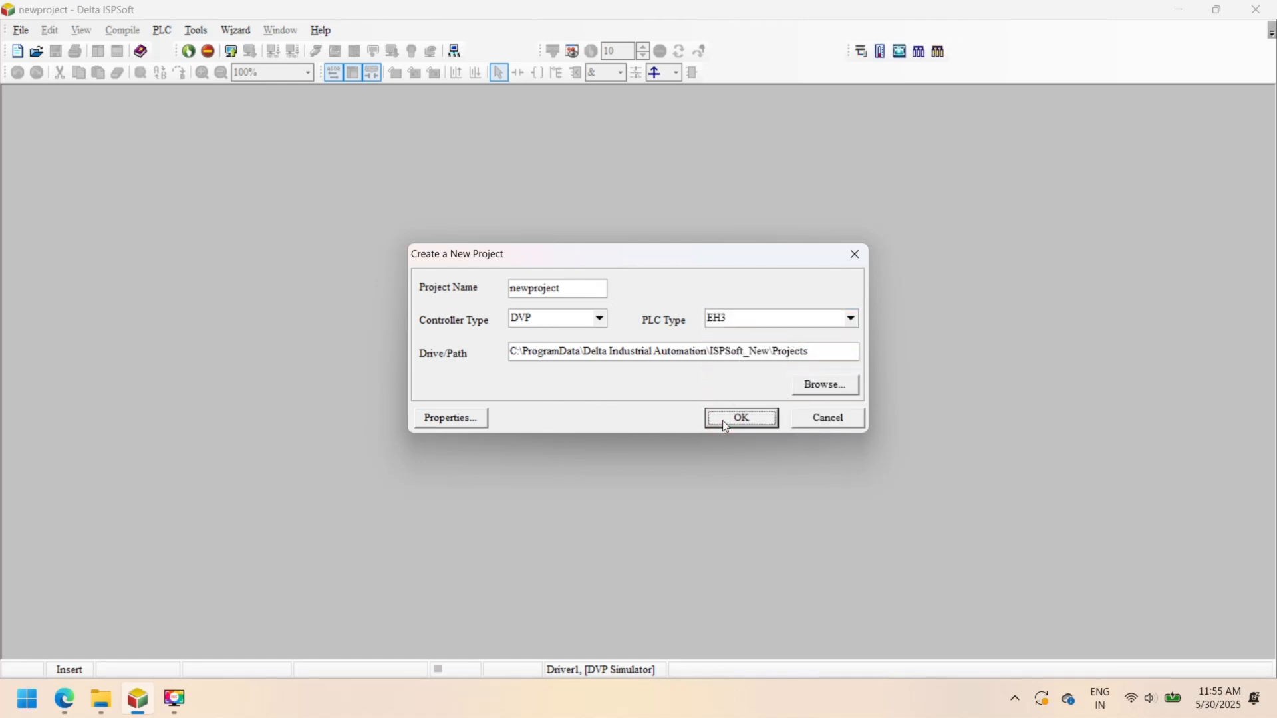
left_click(740, 417)
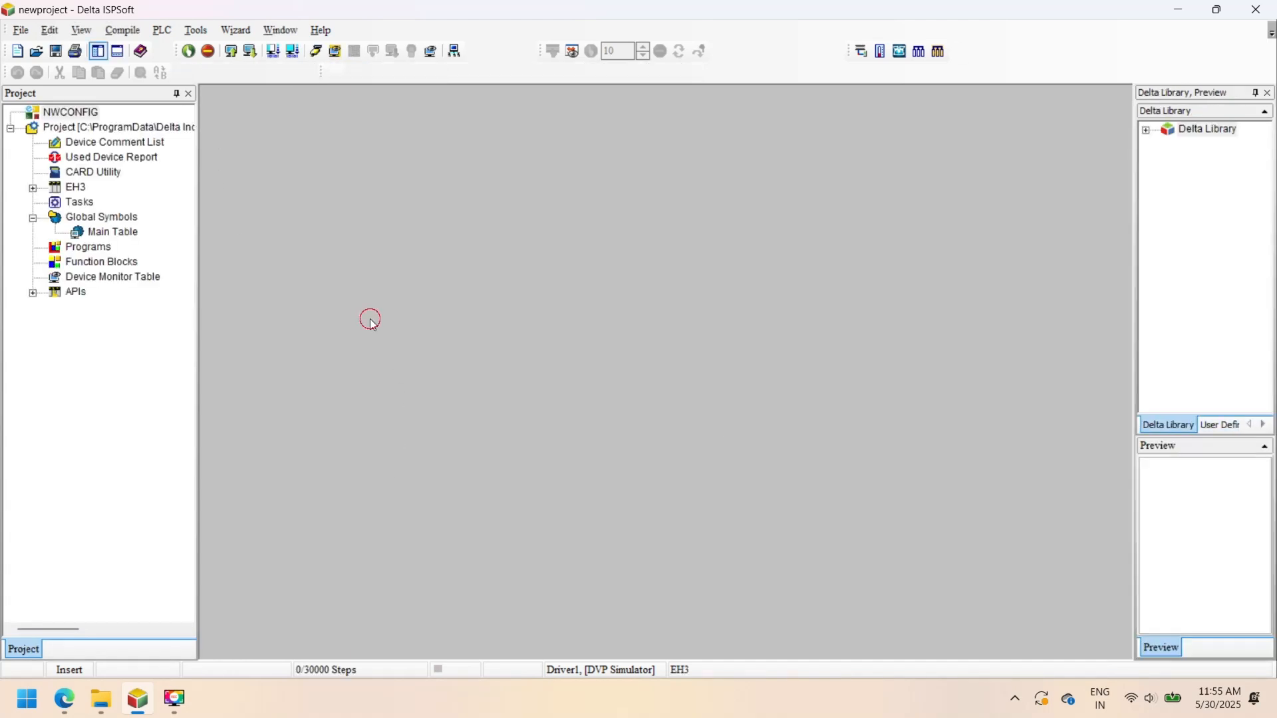
mouse_move(260, 321)
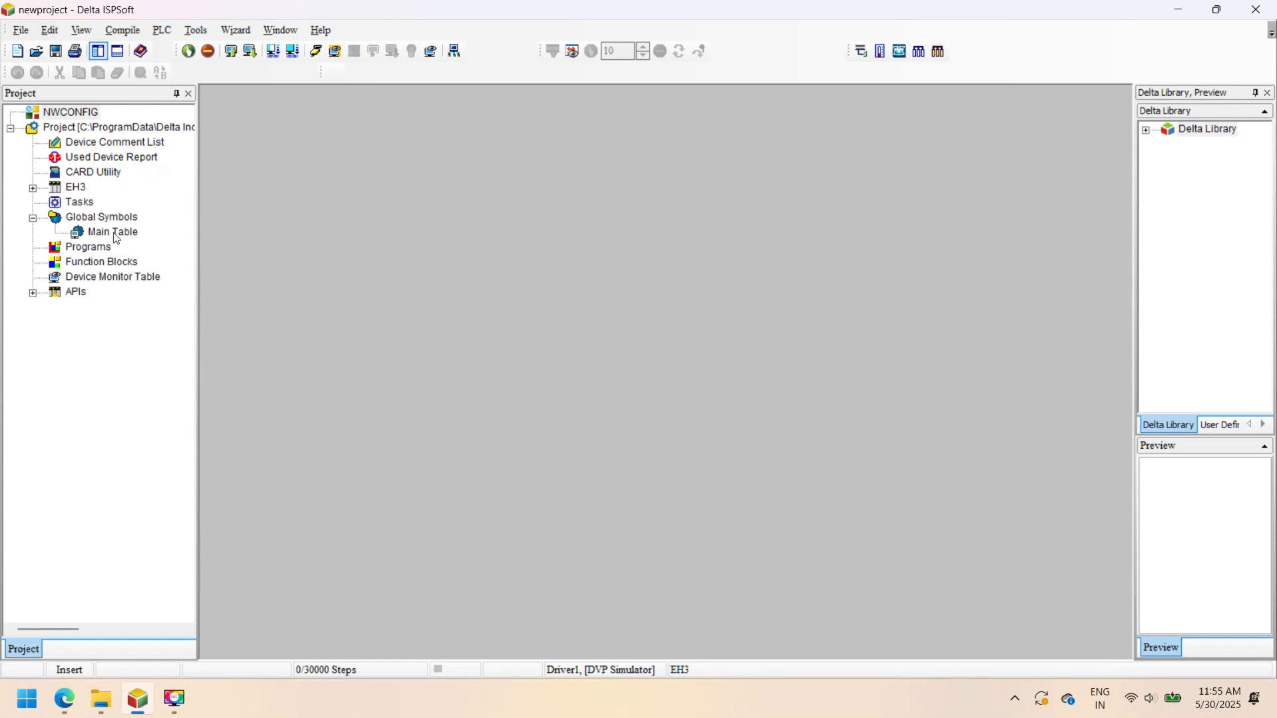
Step: Add a Cyclic Task ladder diagram program Prog0 under Programs
right_click(88, 246)
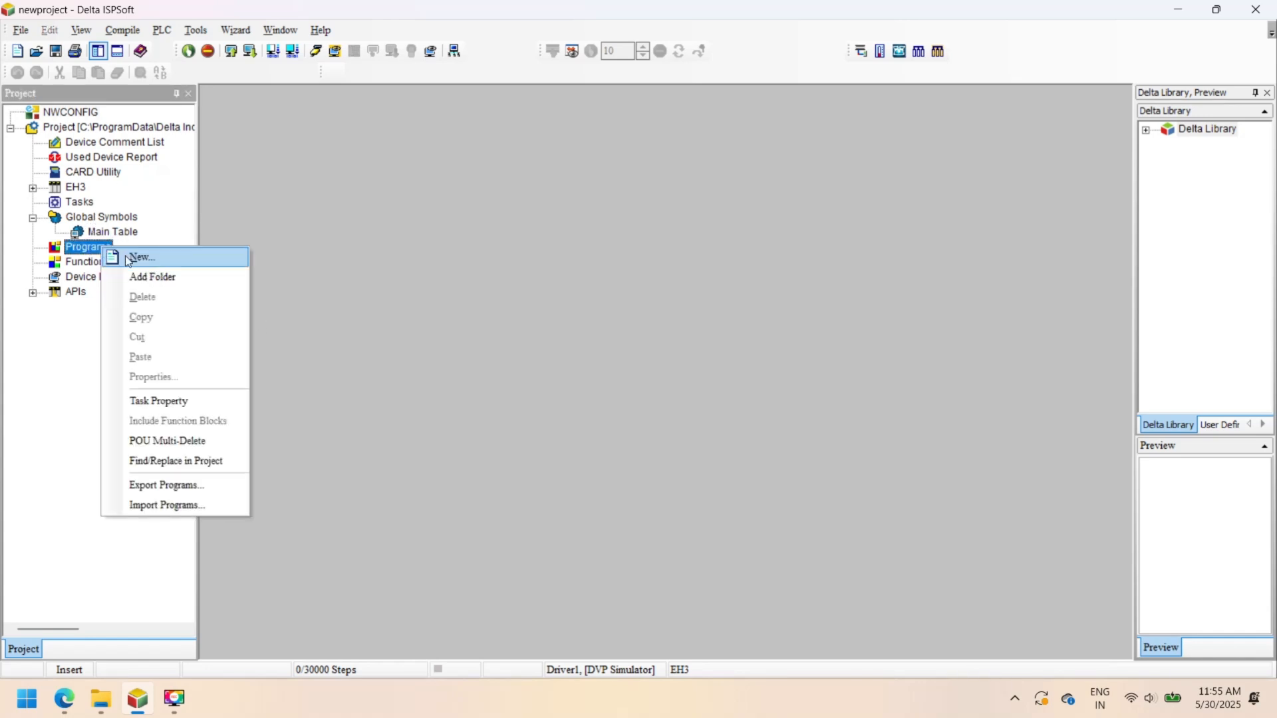
left_click(142, 257)
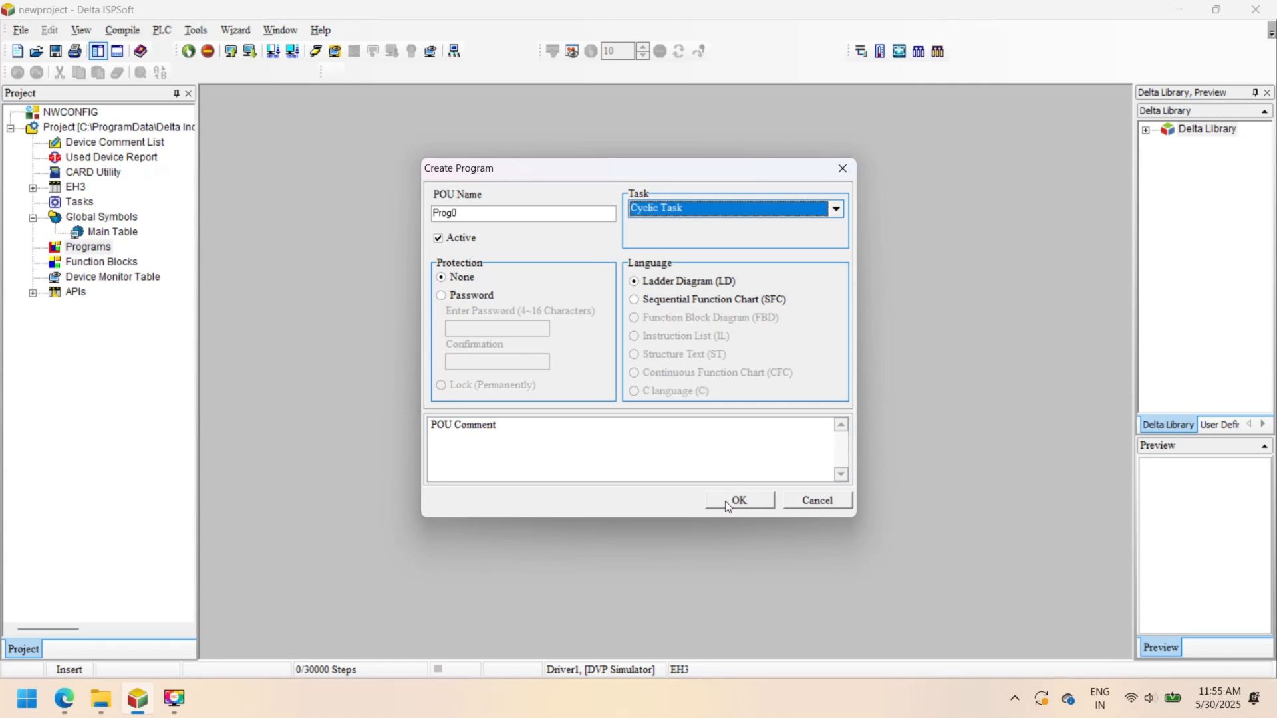
left_click(738, 500)
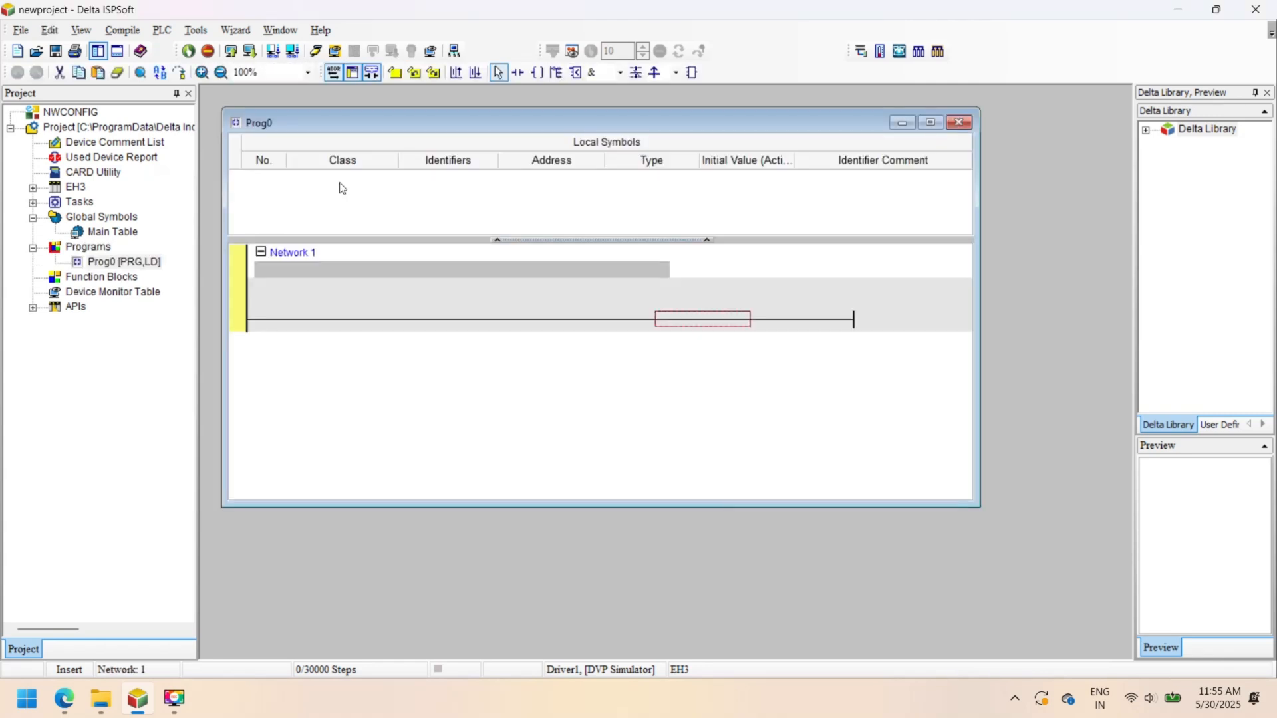
Step: Add local symbols input, output and hold with their X/Y device addresses
double_click(701, 319)
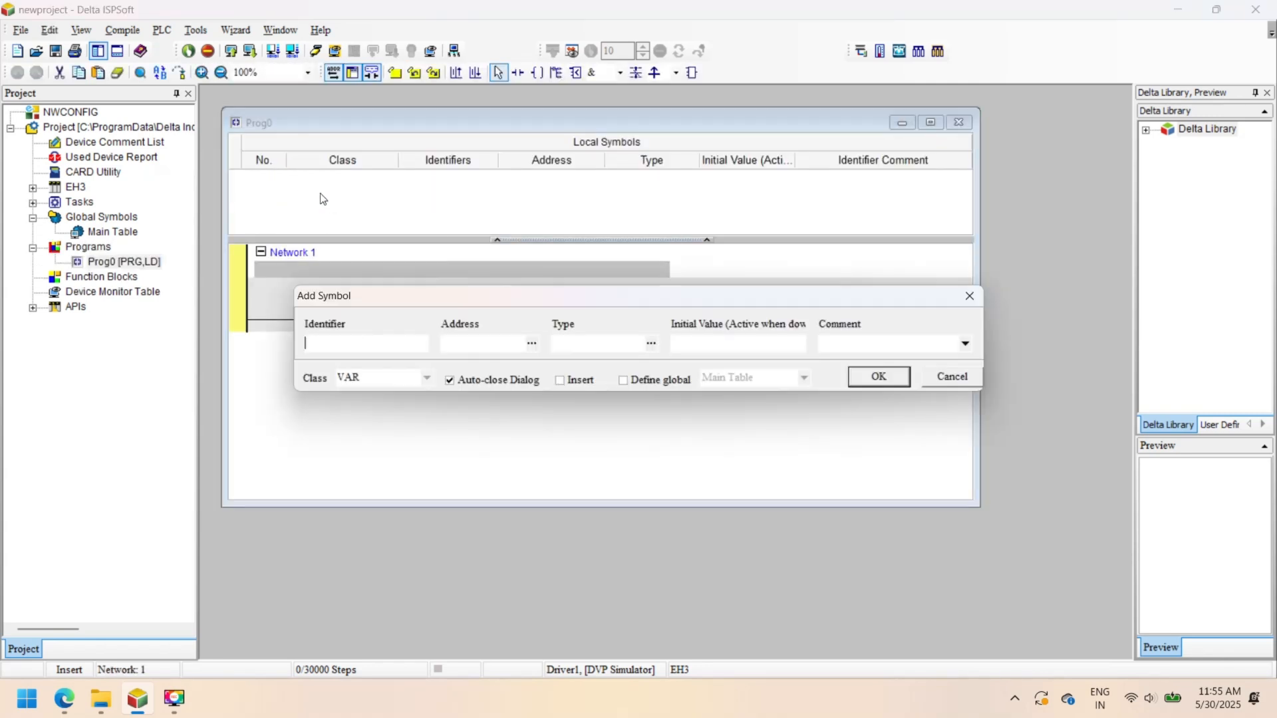
type("input")
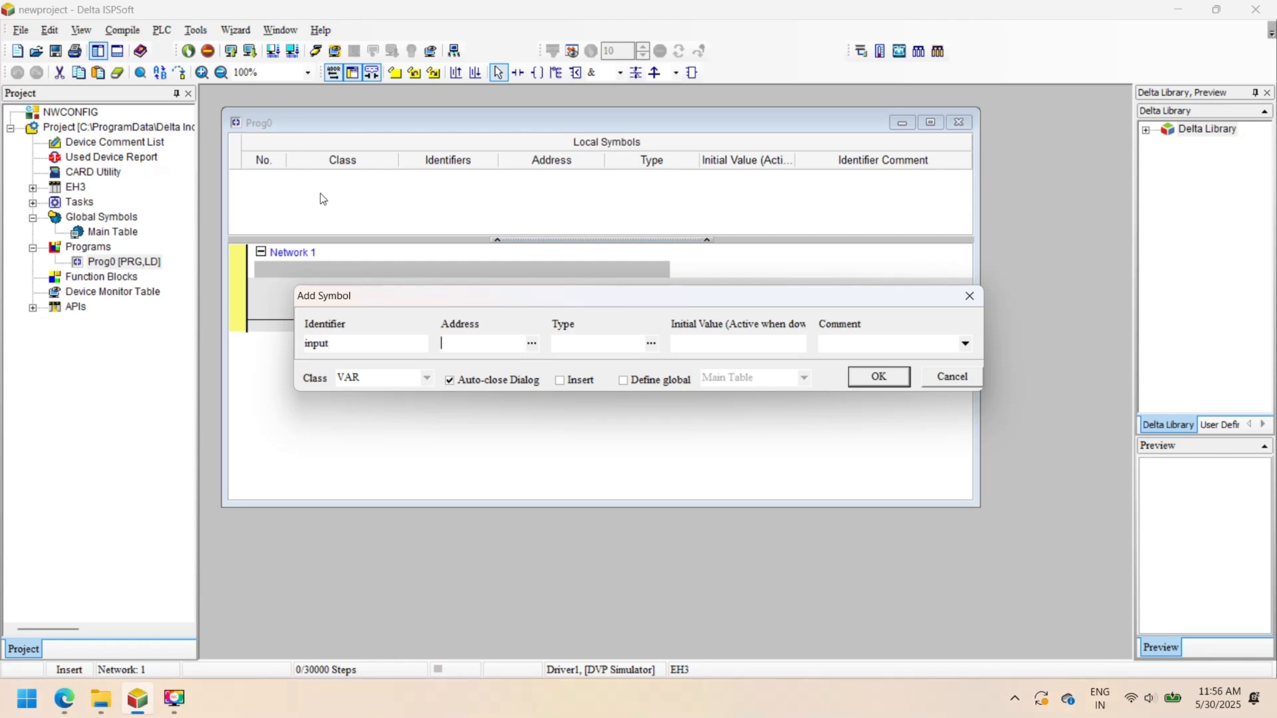
left_click(531, 343)
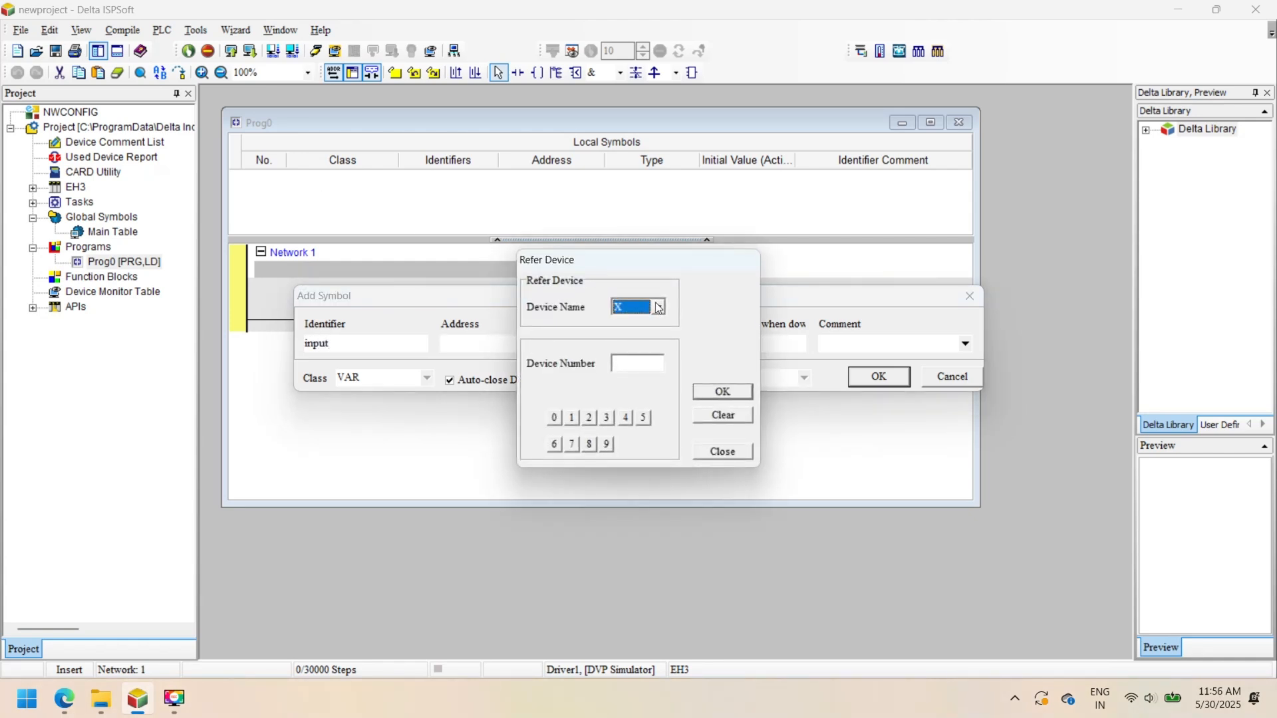
left_click(637, 363)
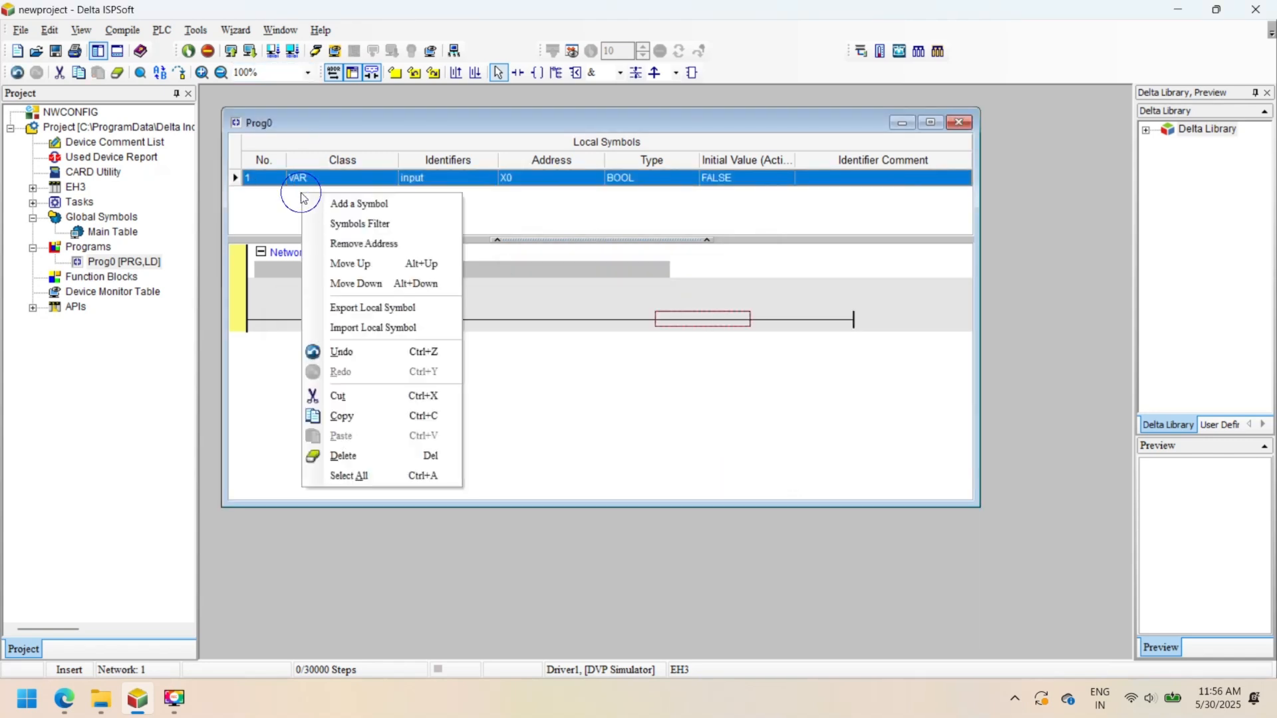
left_click(358, 203)
type("output")
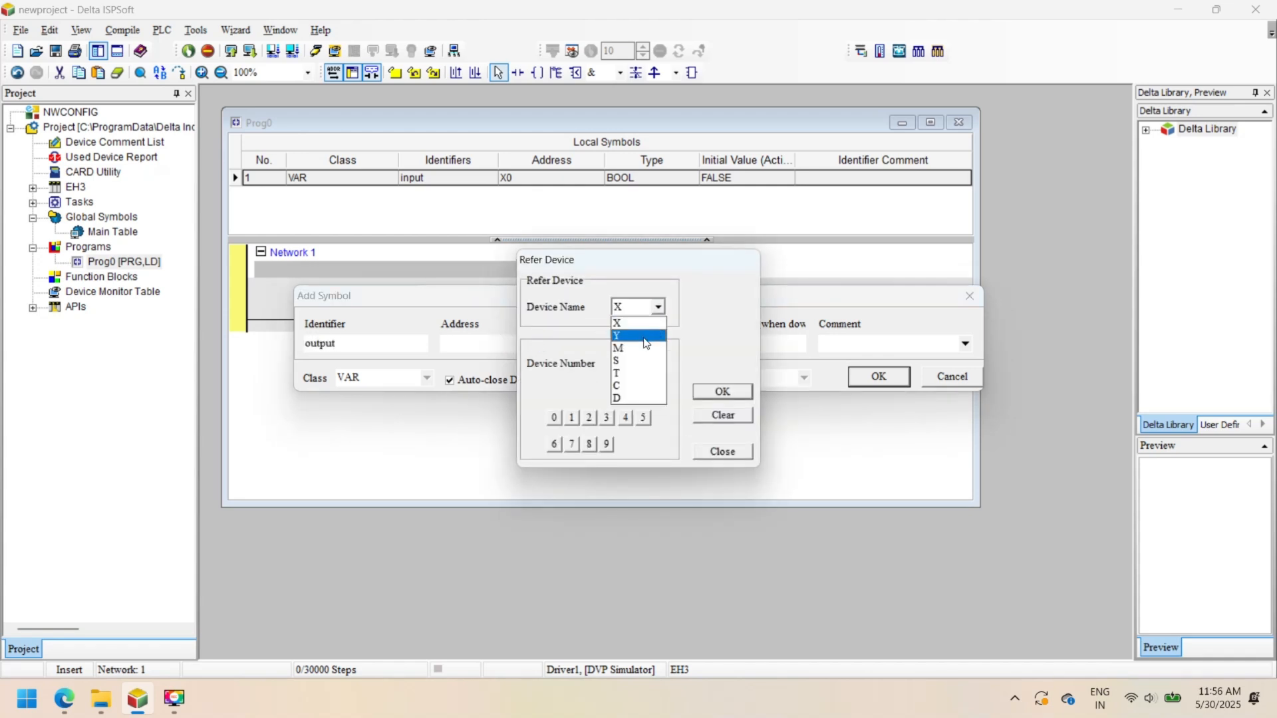
left_click(619, 335)
type("ho")
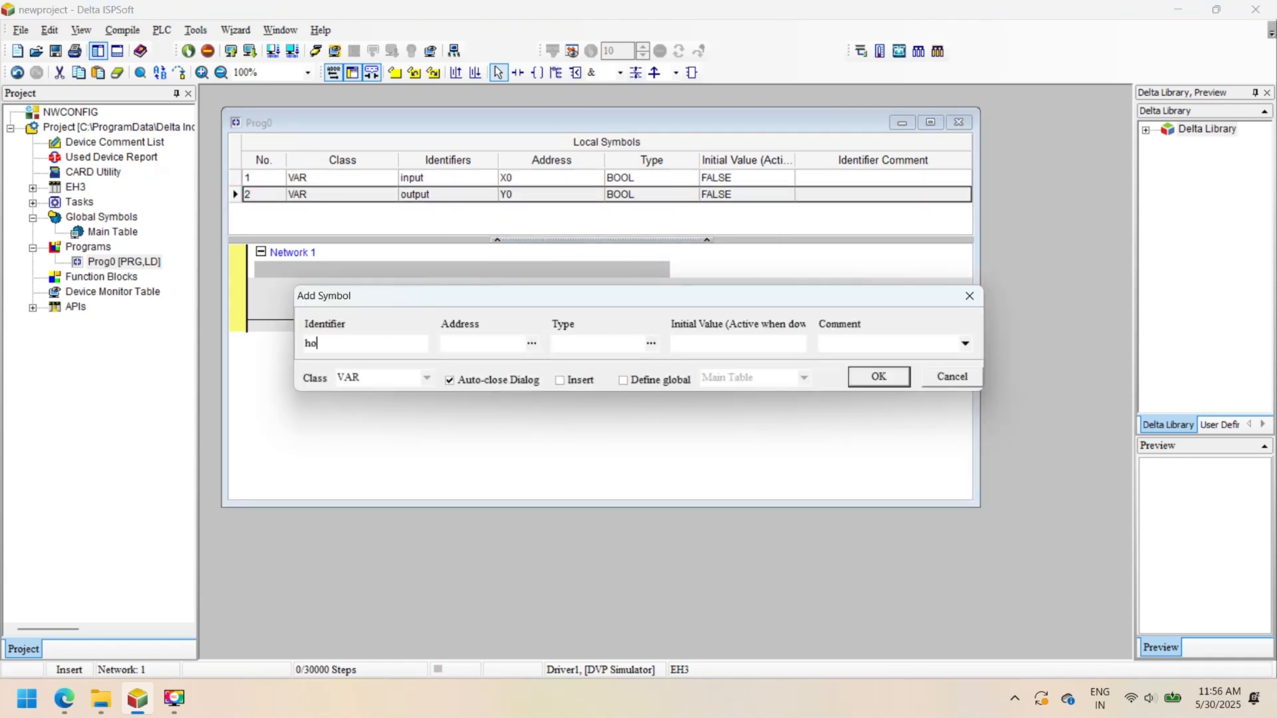
left_click(532, 343)
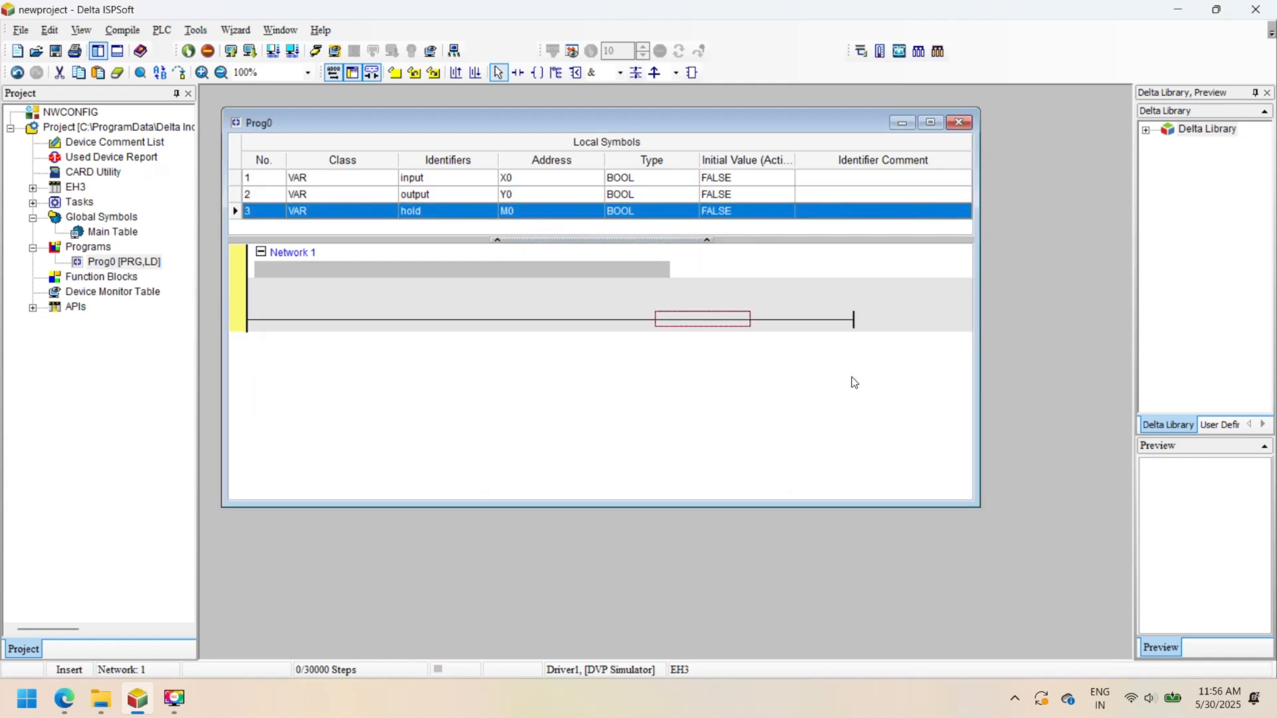
mouse_move(415, 238)
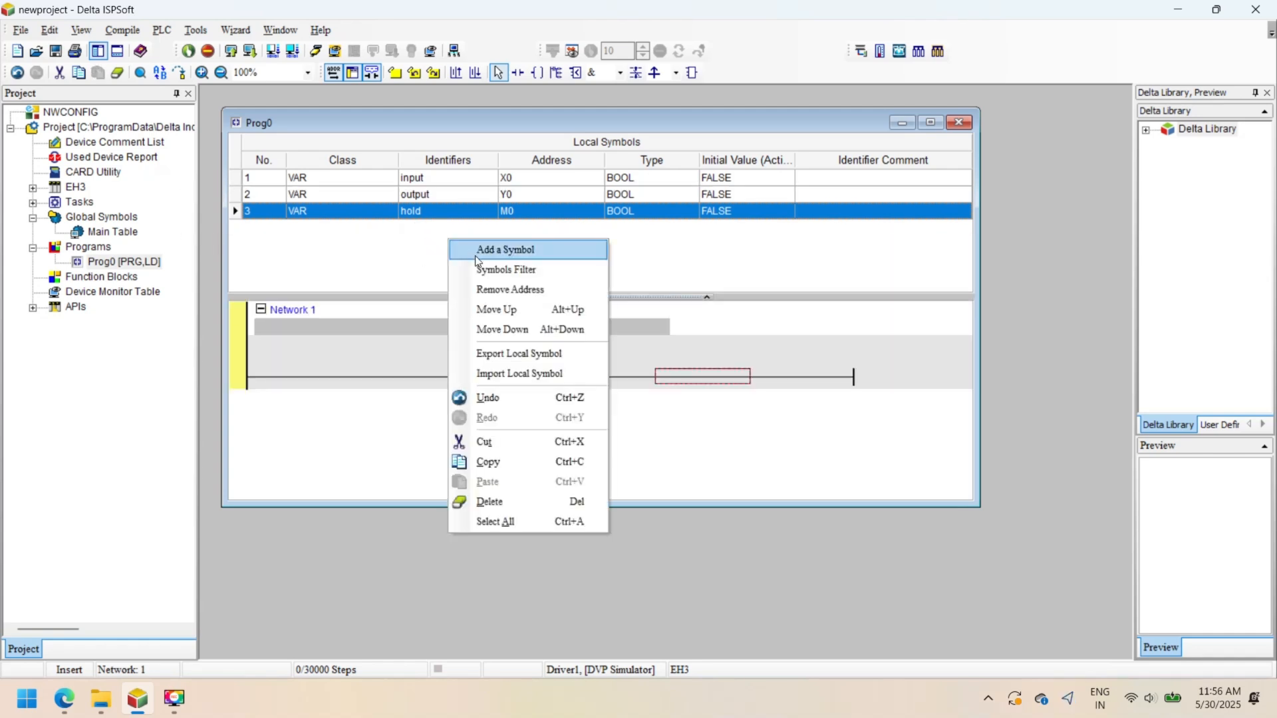
Step: Add local symbols close at X1 and timer1 at T0 with type TIMER
left_click(504, 249)
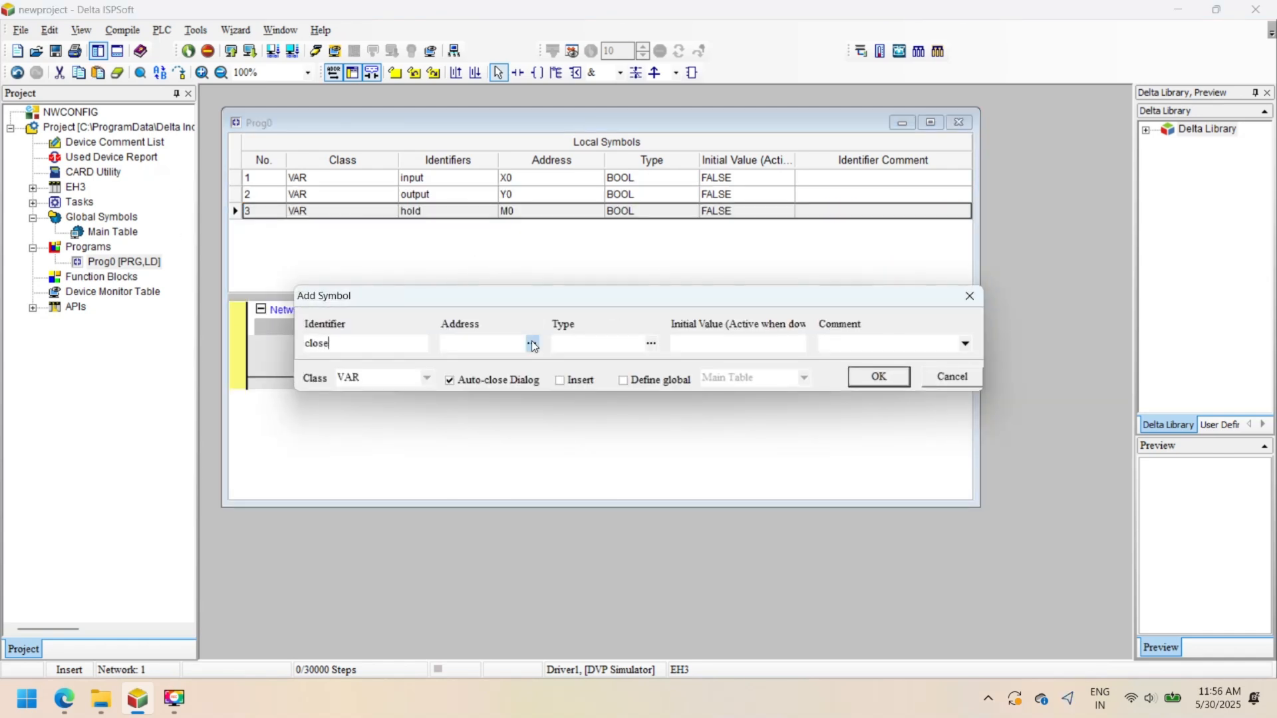
type("X1")
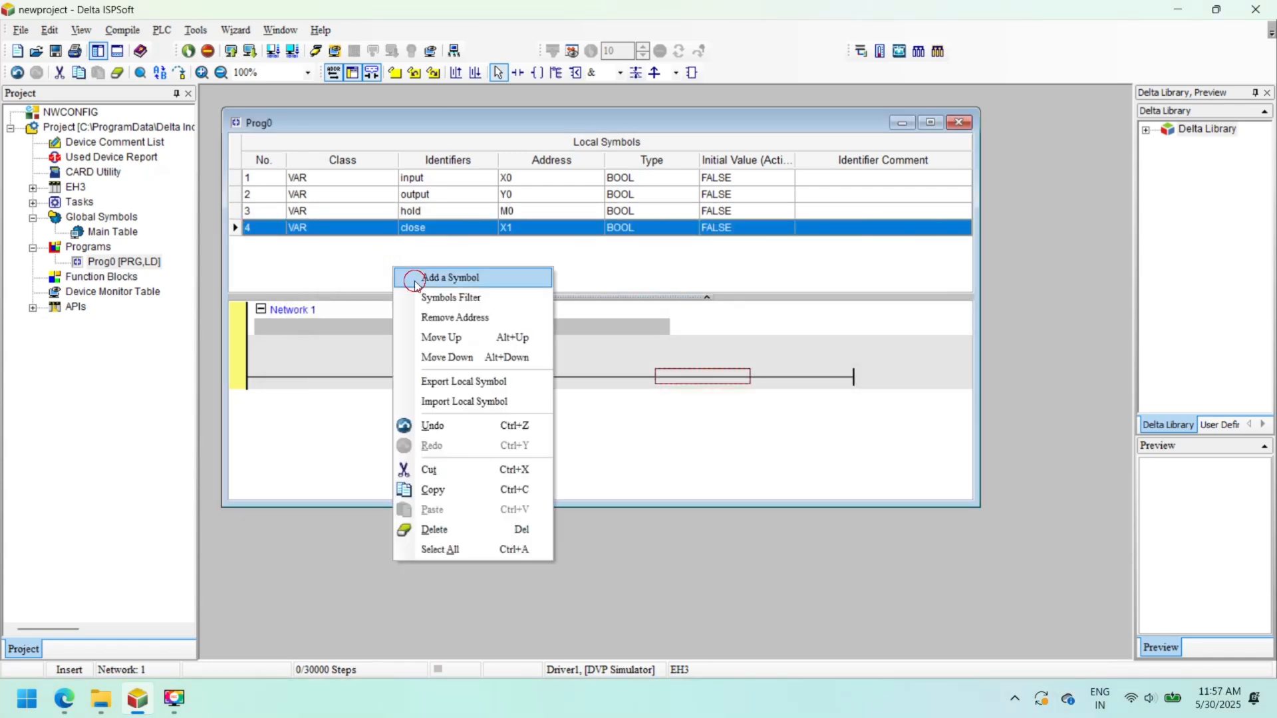
left_click(449, 277)
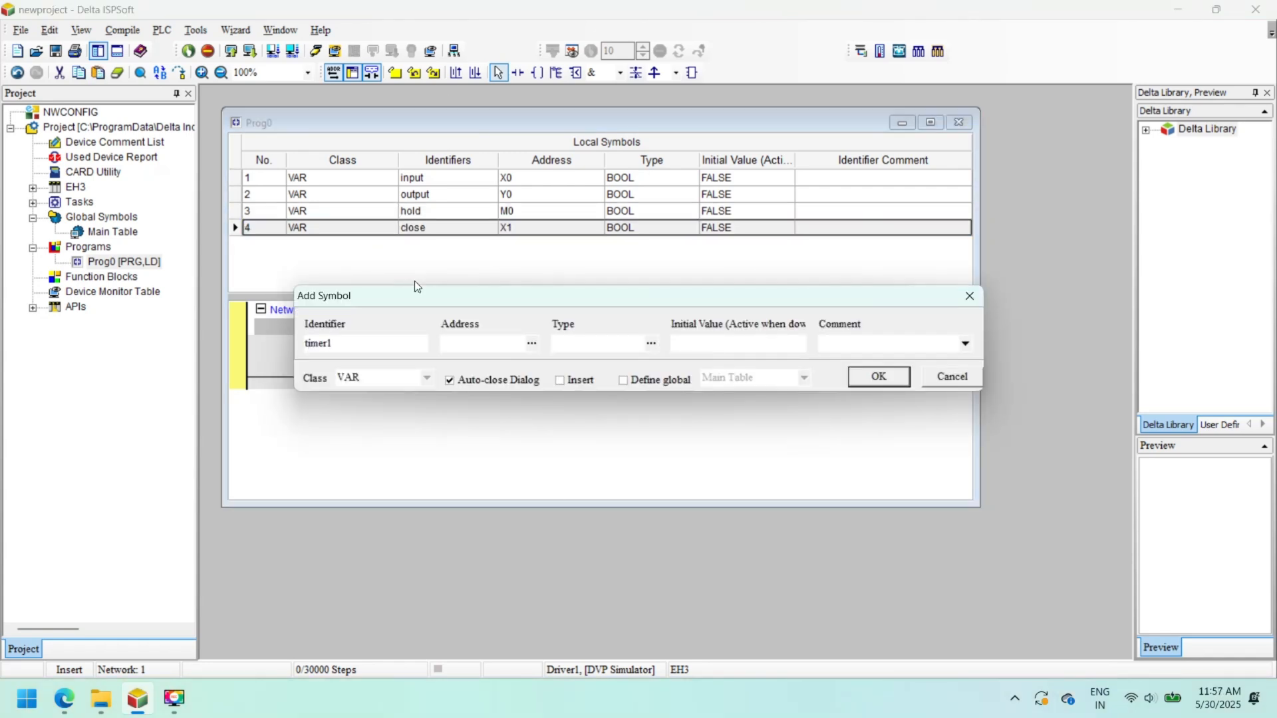
type("T0")
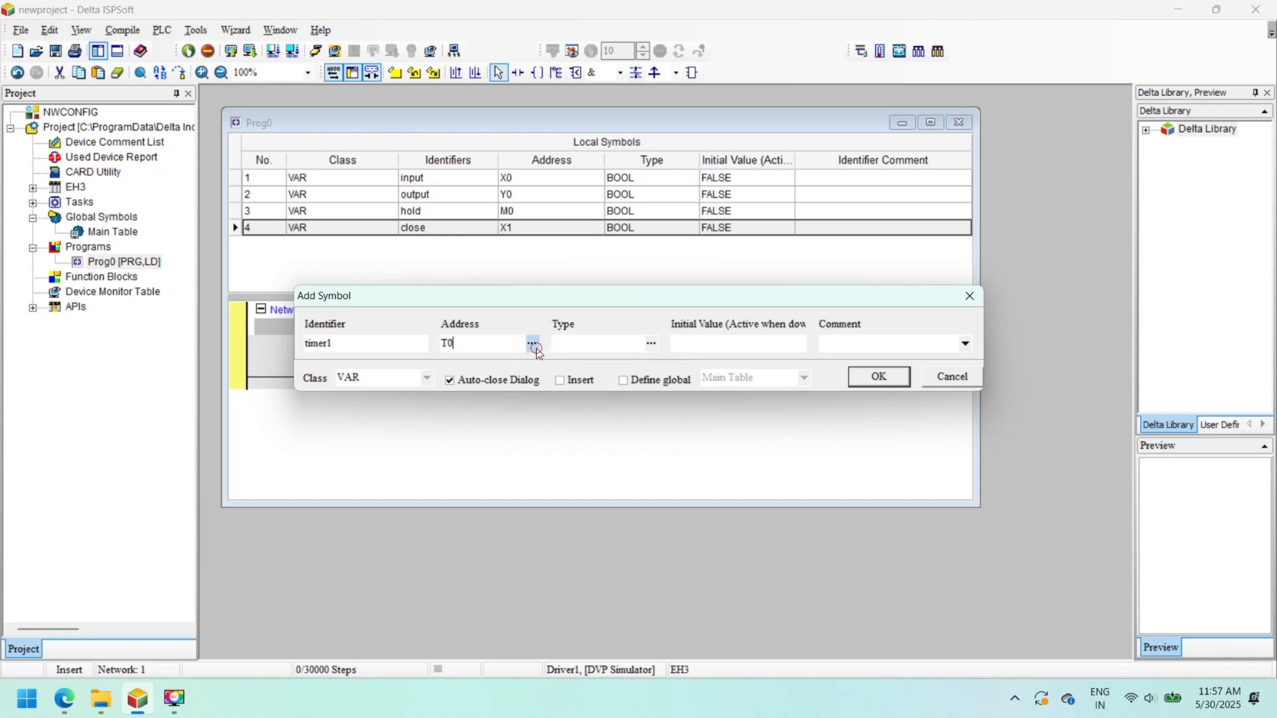
left_click(534, 343)
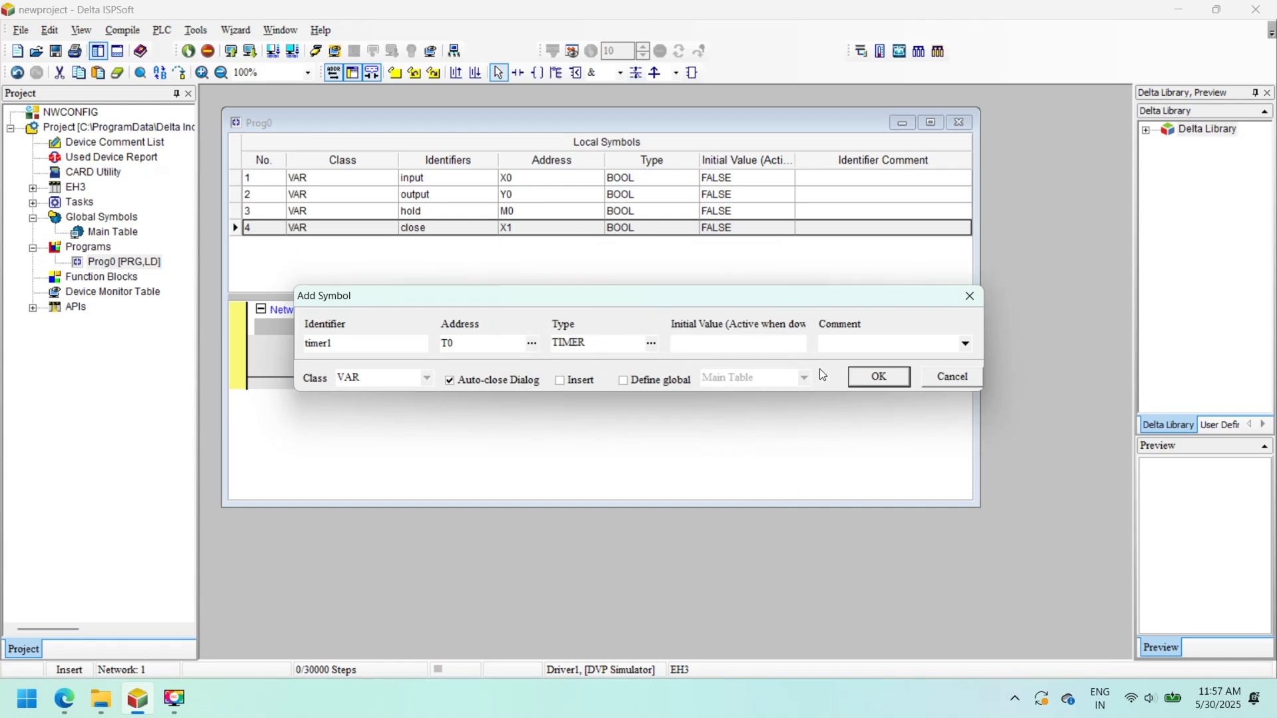
left_click(878, 376)
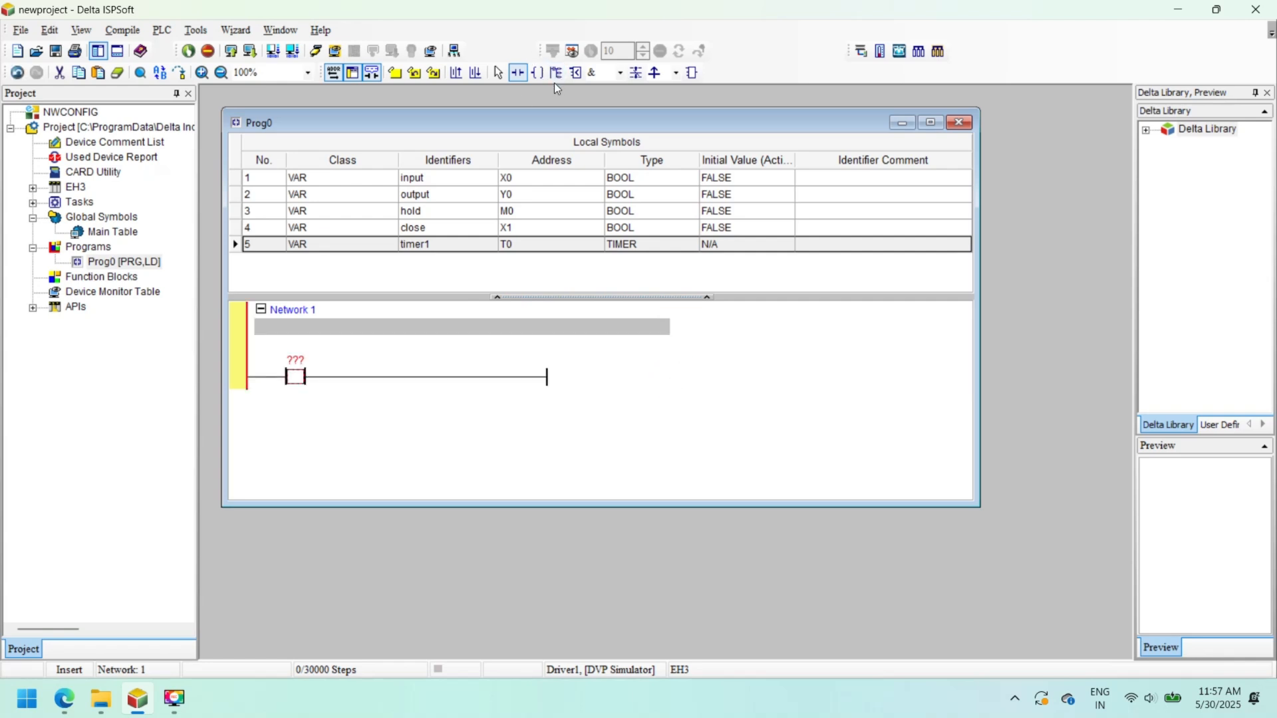
Step: Build the latching rung: input parallel hold, NC close, hold coil; then insert Network 2
left_click(518, 72)
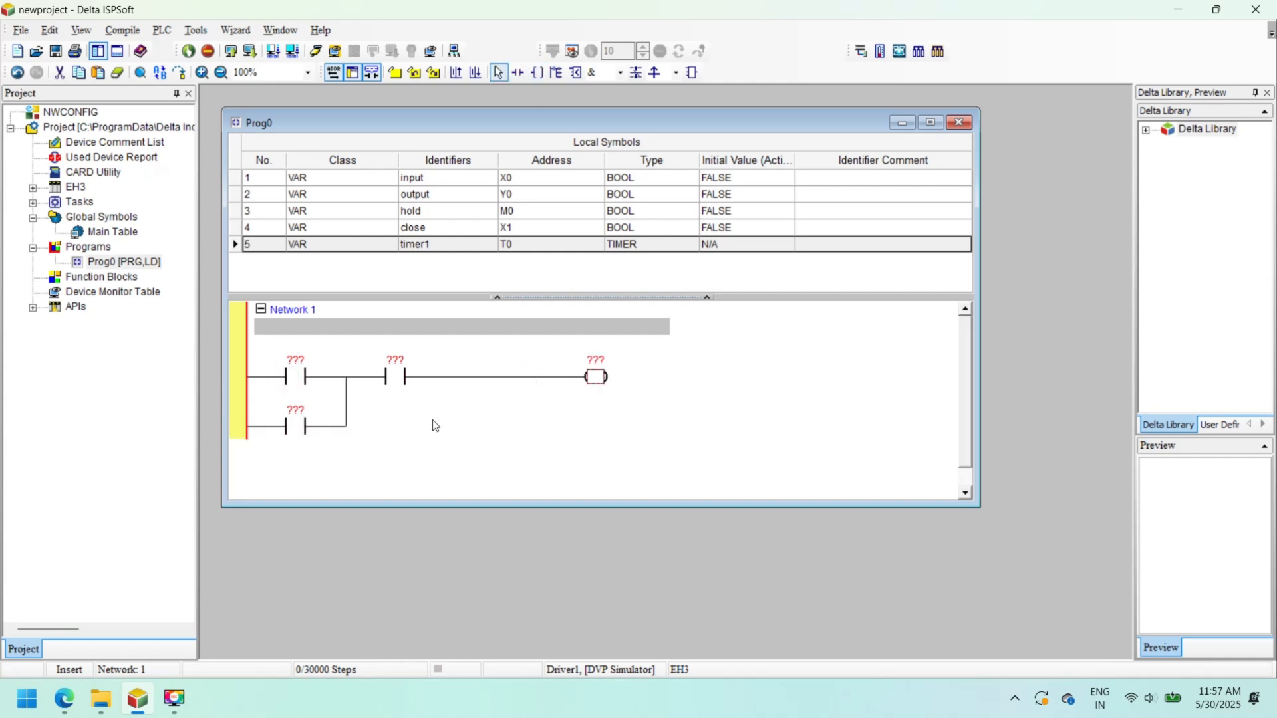
left_click(393, 377)
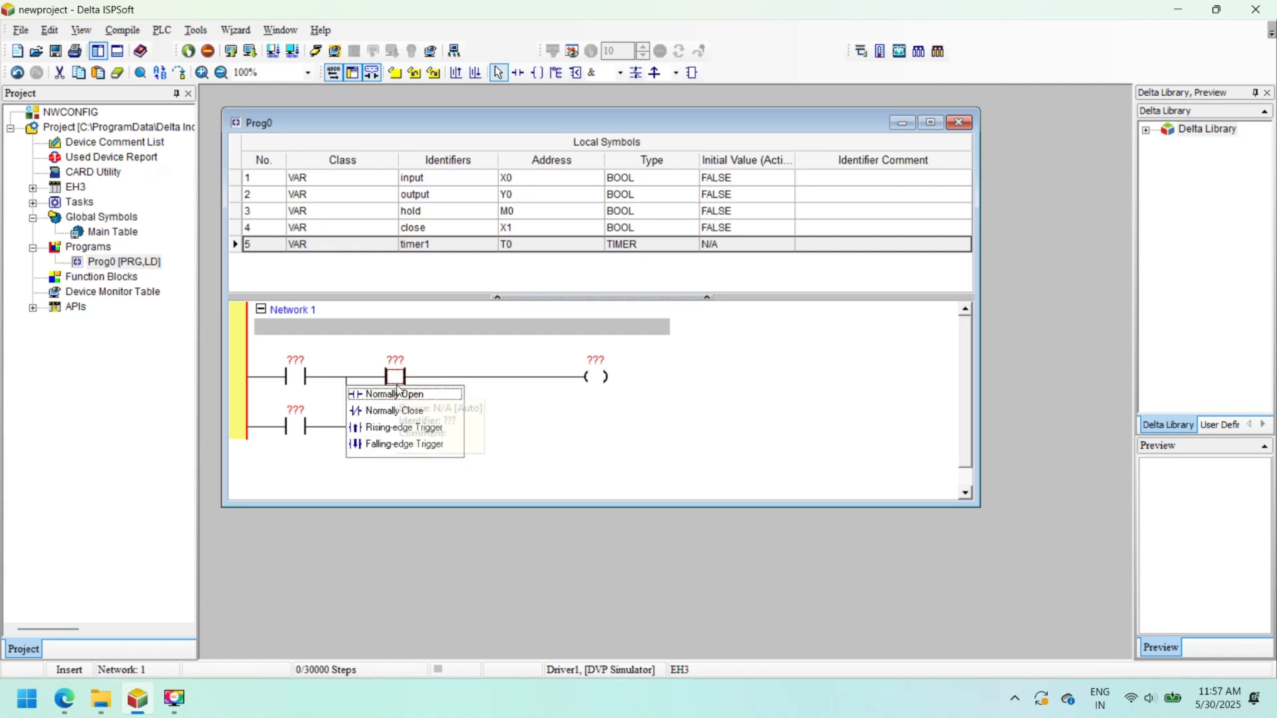
left_click(393, 410)
type("close")
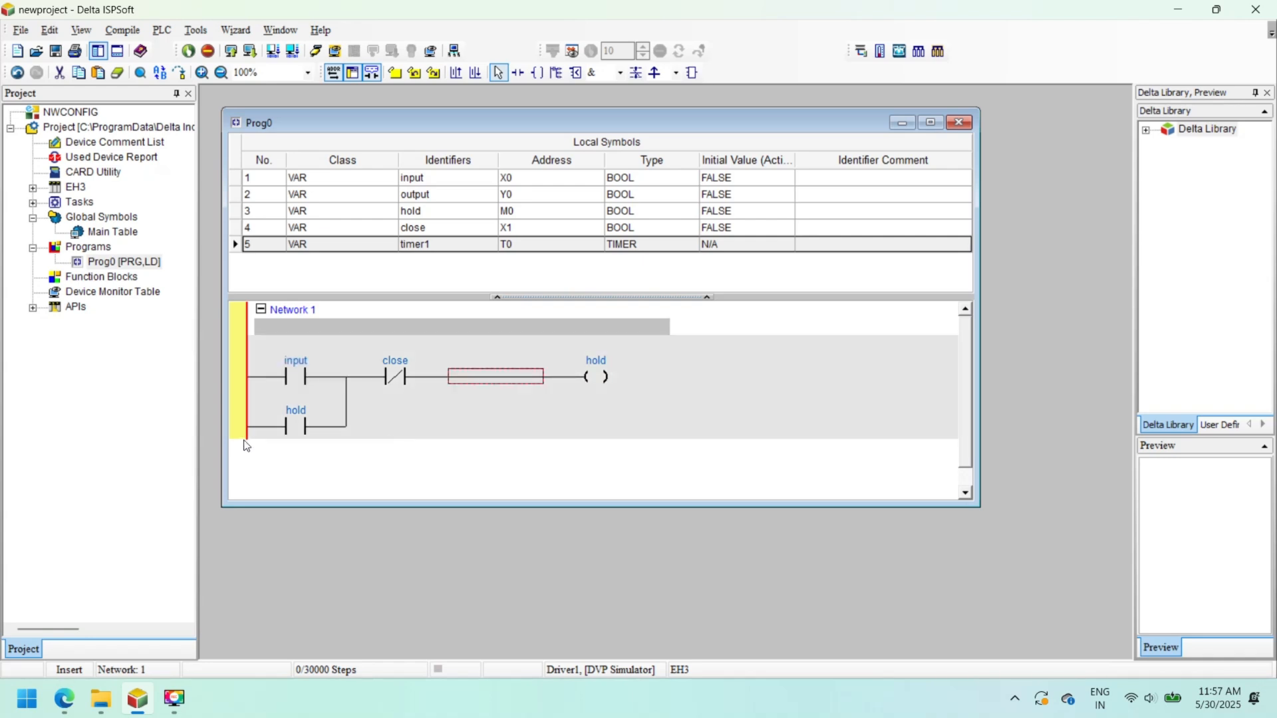
right_click(245, 423)
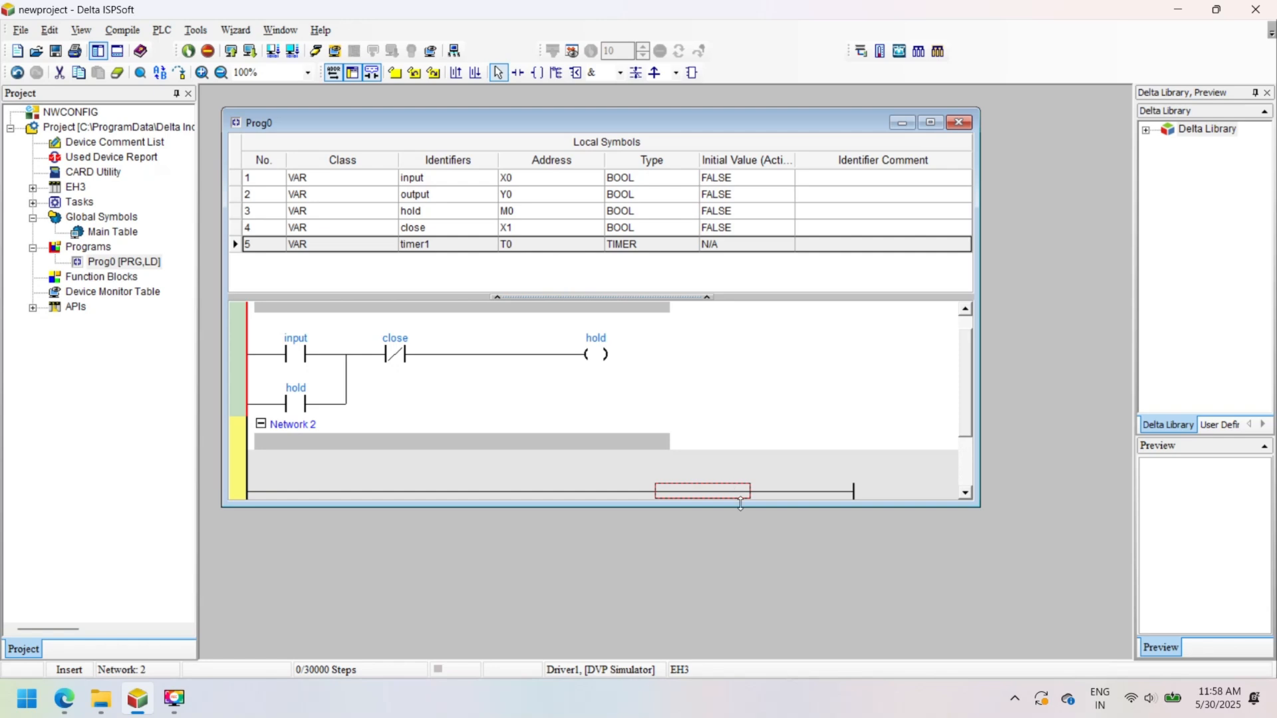
Step: Place a hold contact driving new coil symbol ouput in Network 2, then insert Network 3
scroll("up", 3)
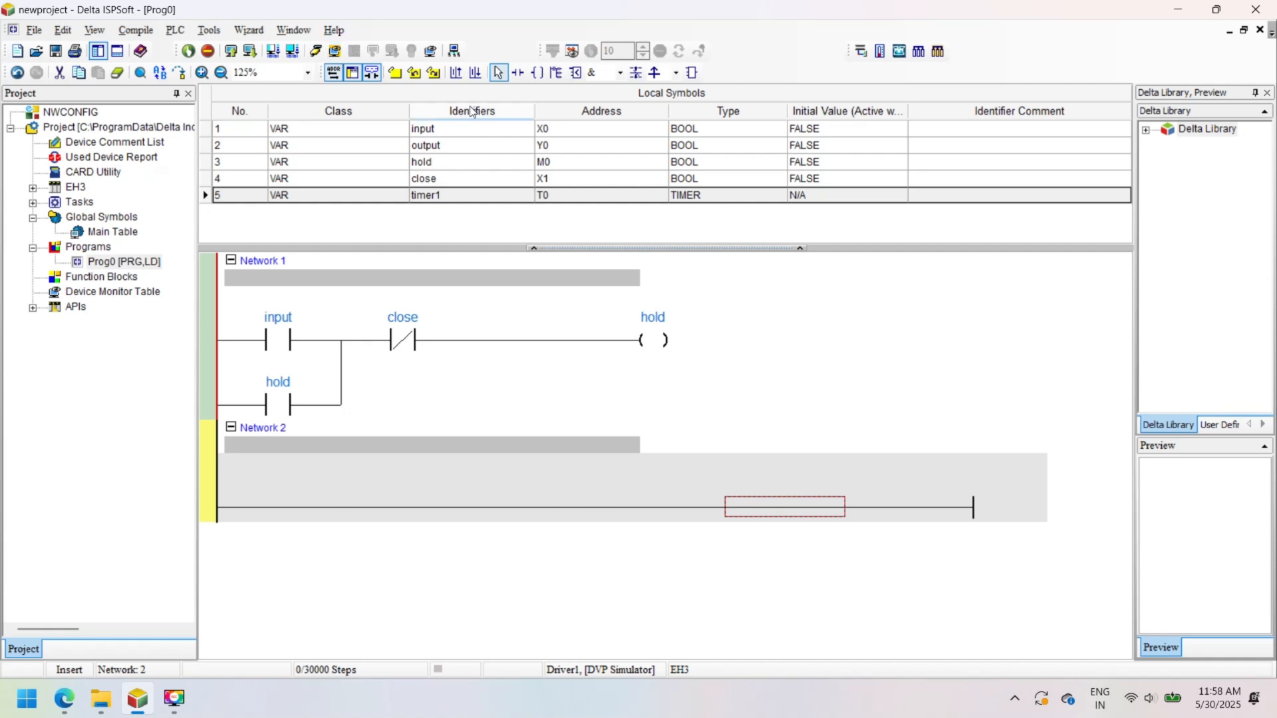
left_click(517, 71)
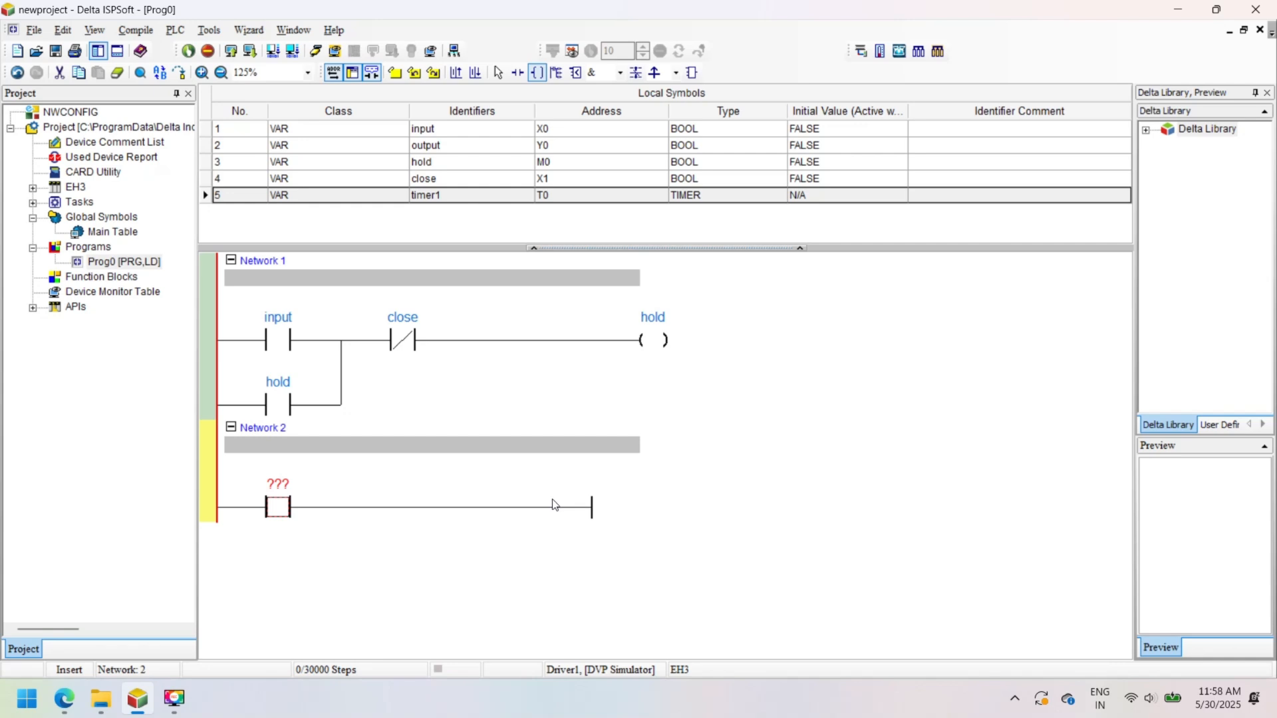
left_click(535, 71)
type("ouput")
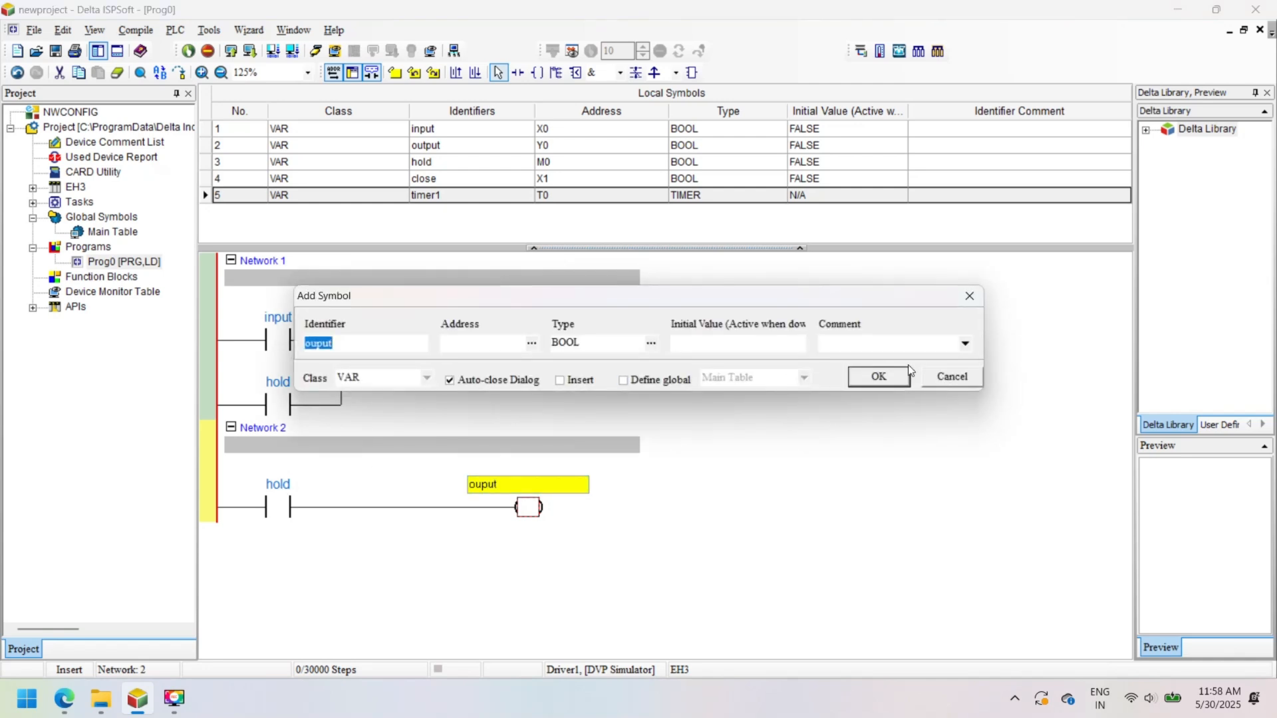
left_click(877, 377)
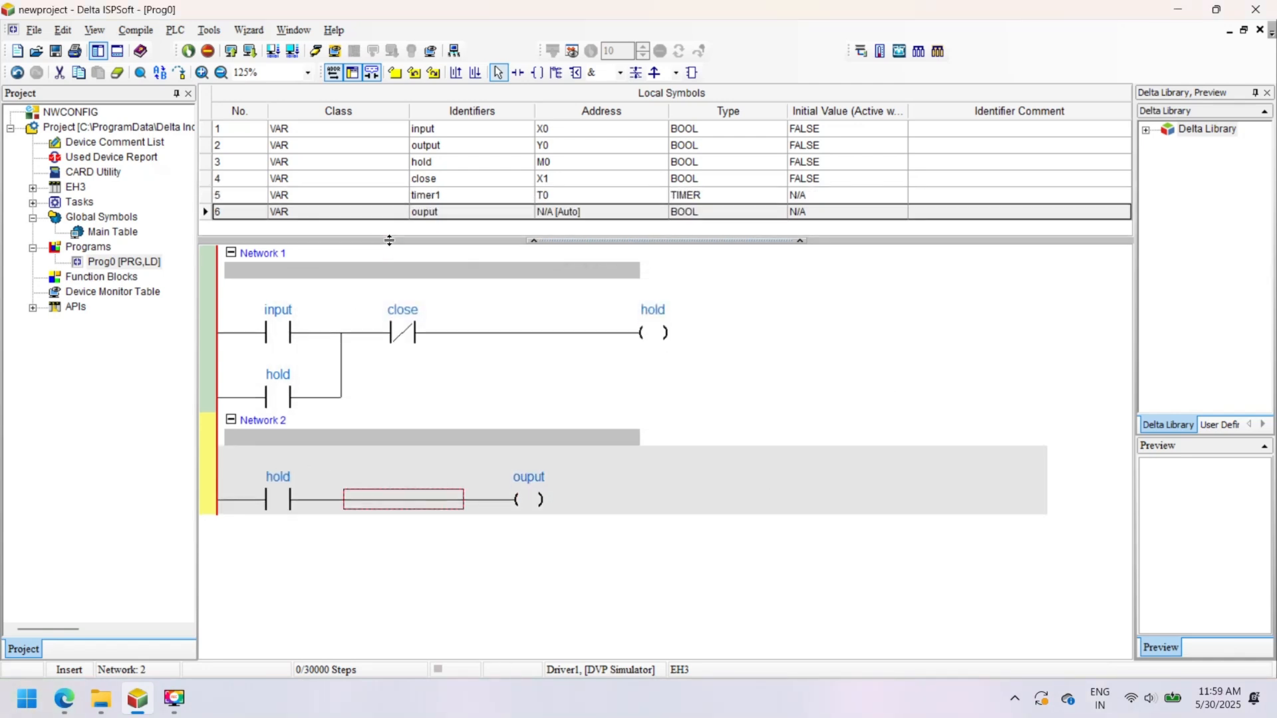
right_click(402, 498)
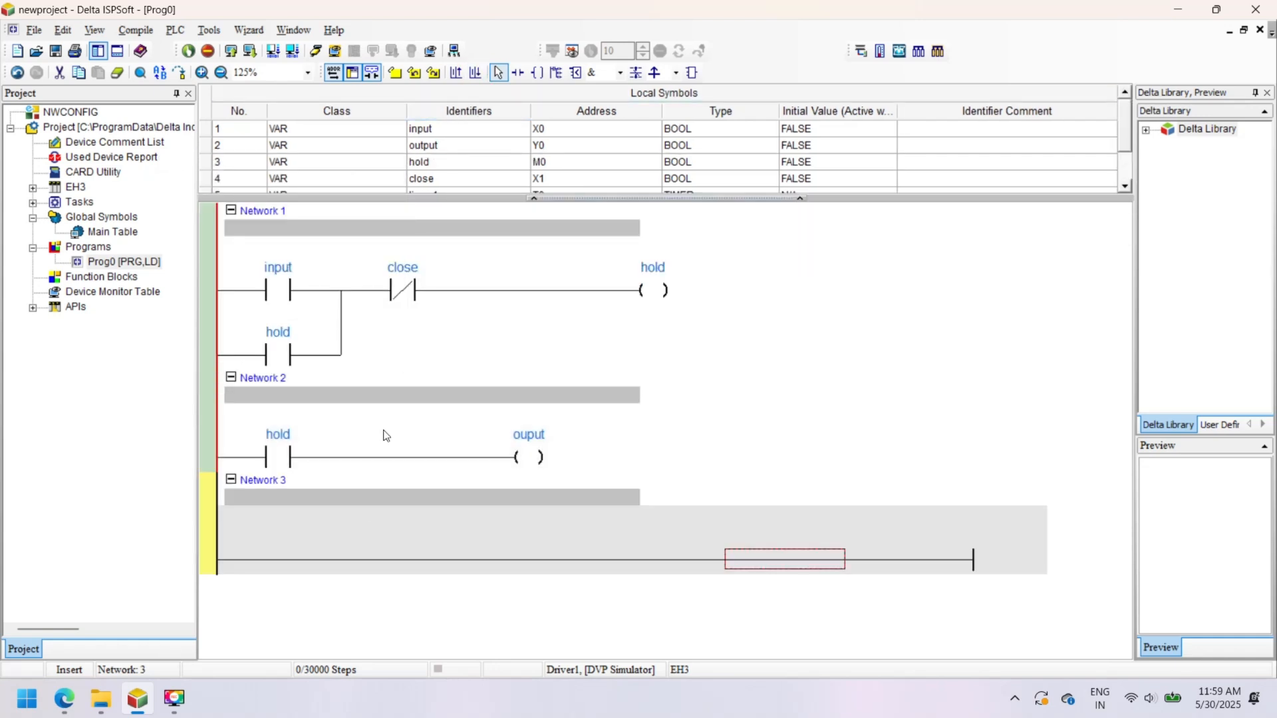
mouse_move(607, 72)
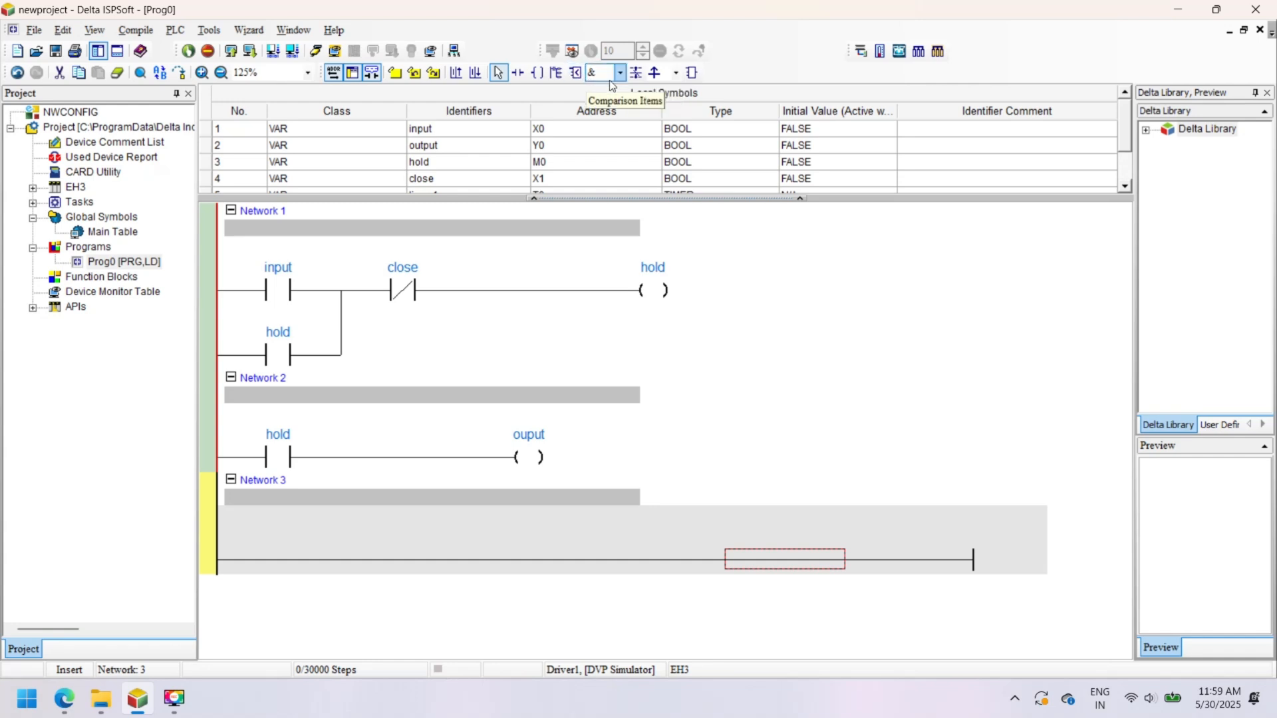
Step: Insert a TMR timer on timer1 with preset 100, enabled by an ouput contact
left_click(607, 72)
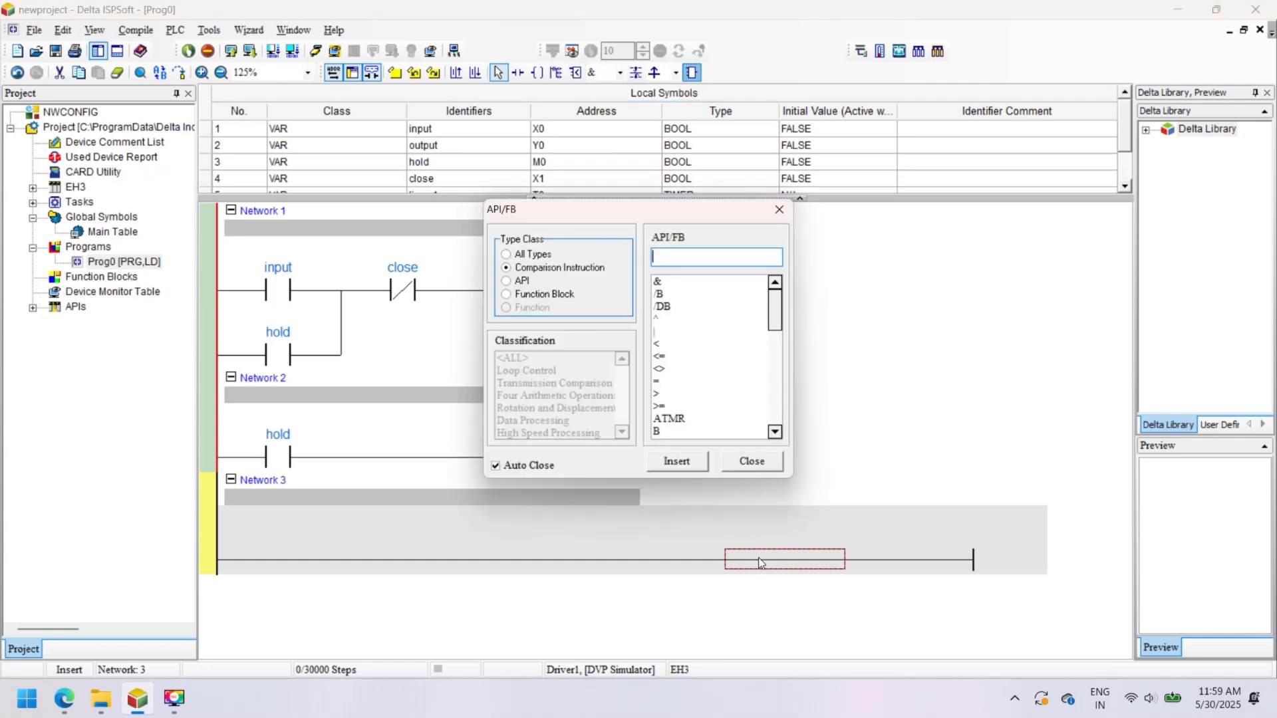
type("tm")
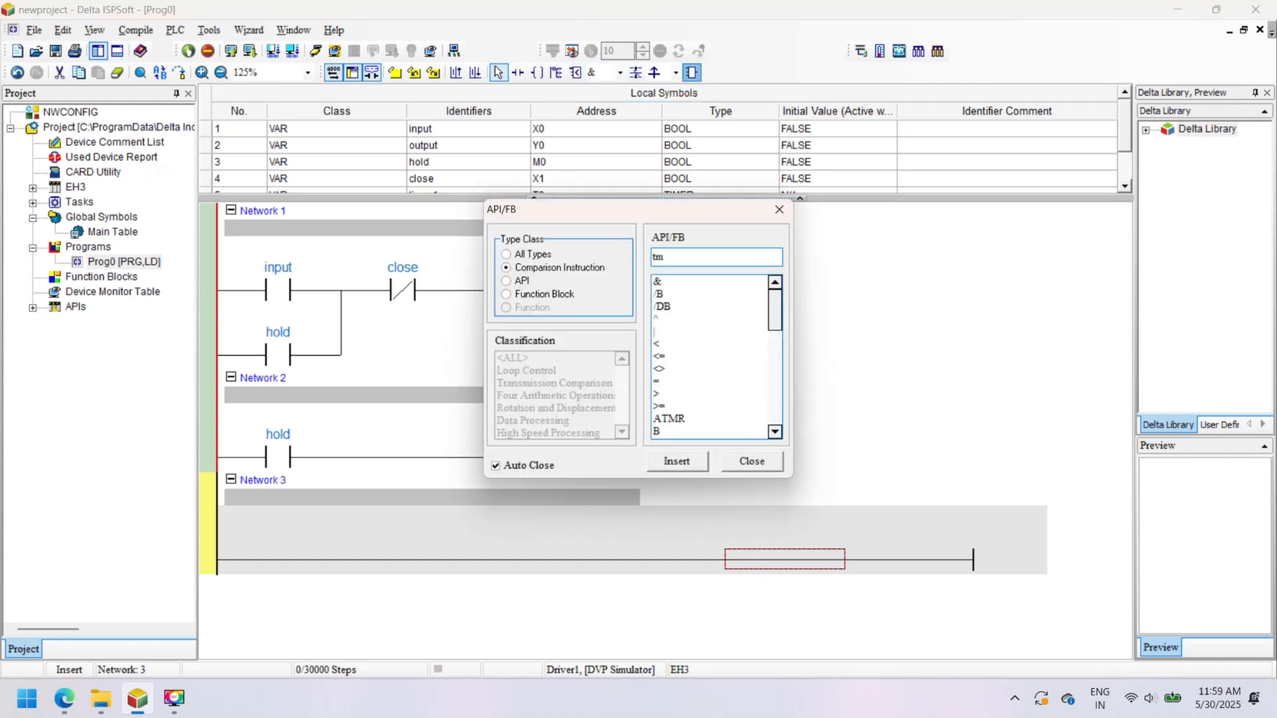
left_click(507, 254)
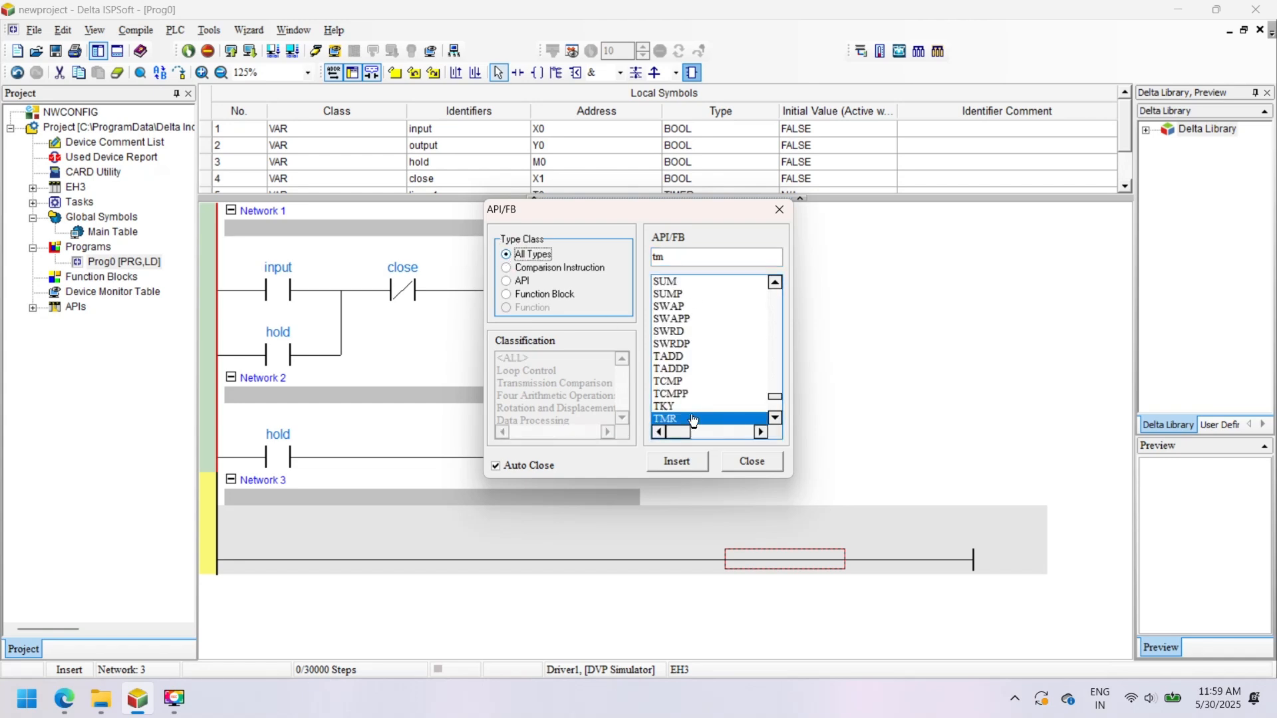
left_click(675, 462)
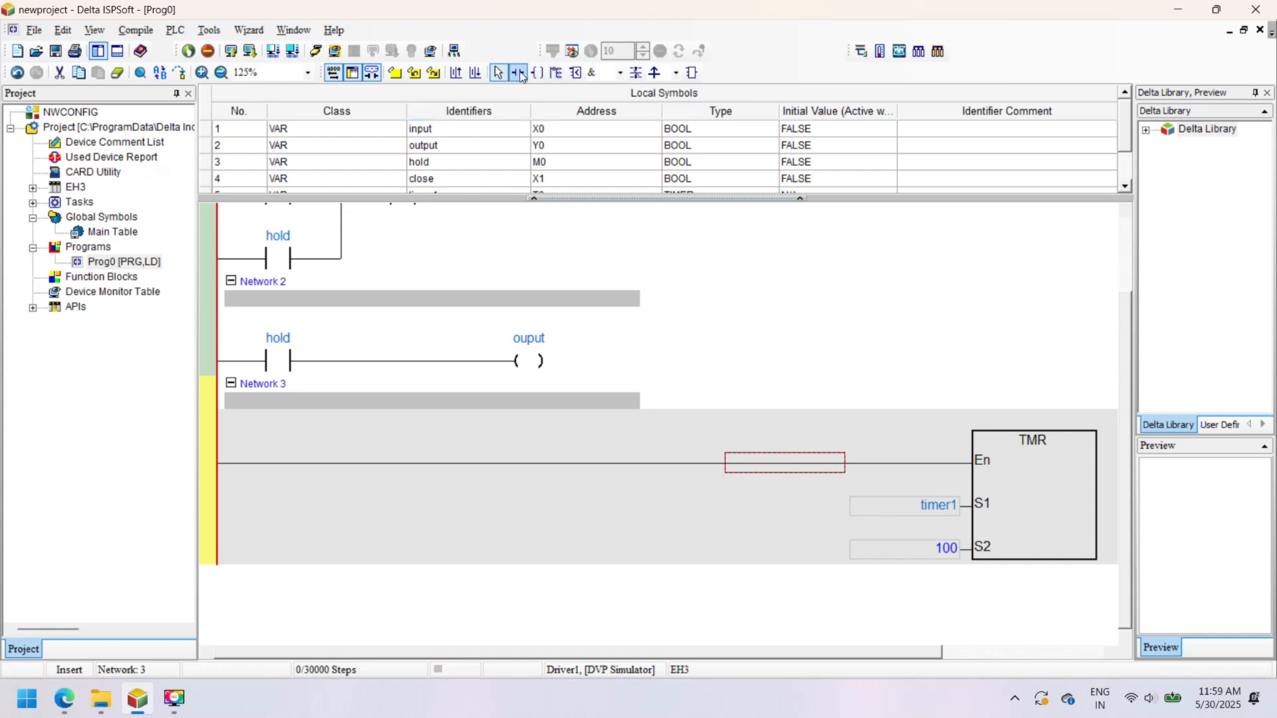
left_click(517, 72)
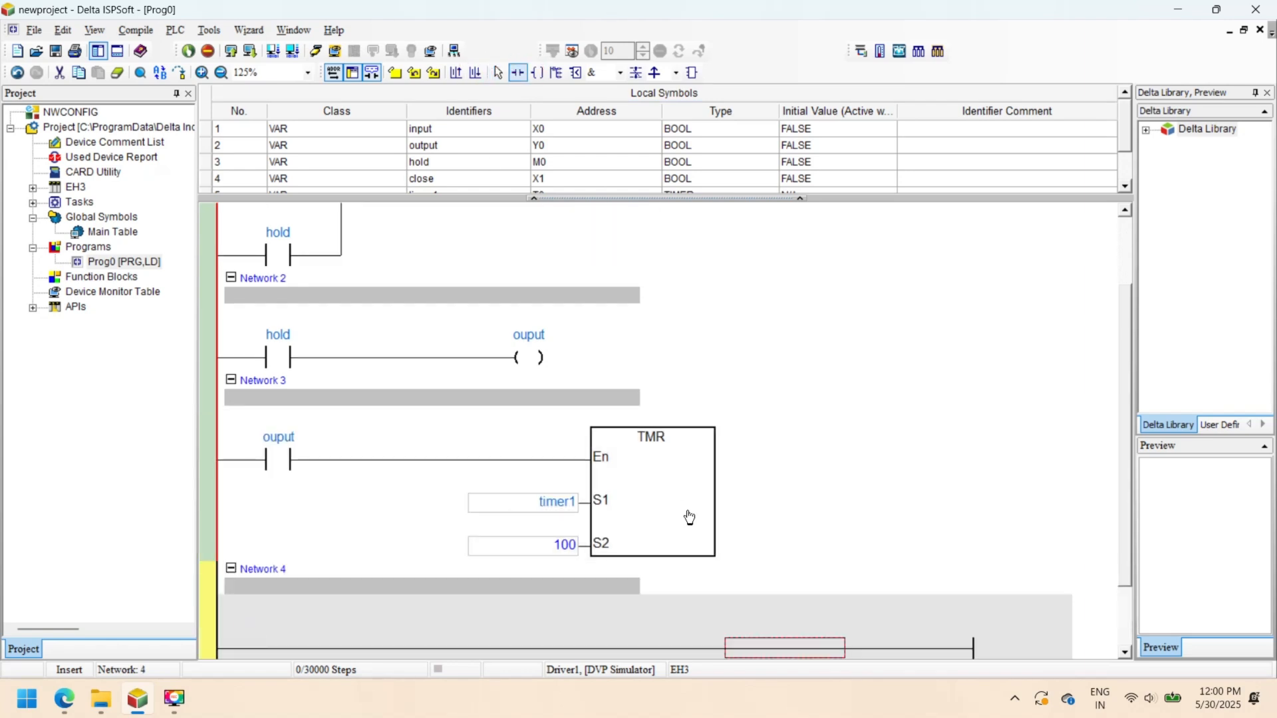
Step: Place a T0 (timer1) contact driving a coil at Y2 in Network 4
left_click(536, 72)
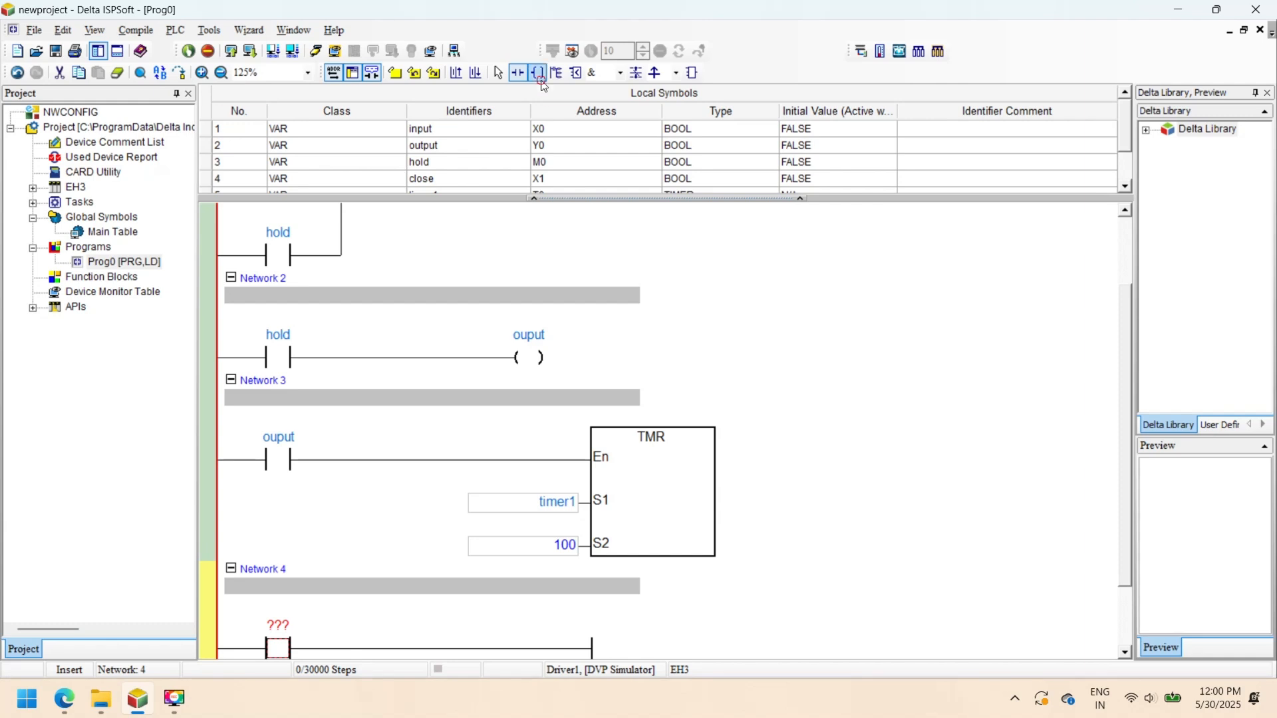
left_click(536, 72)
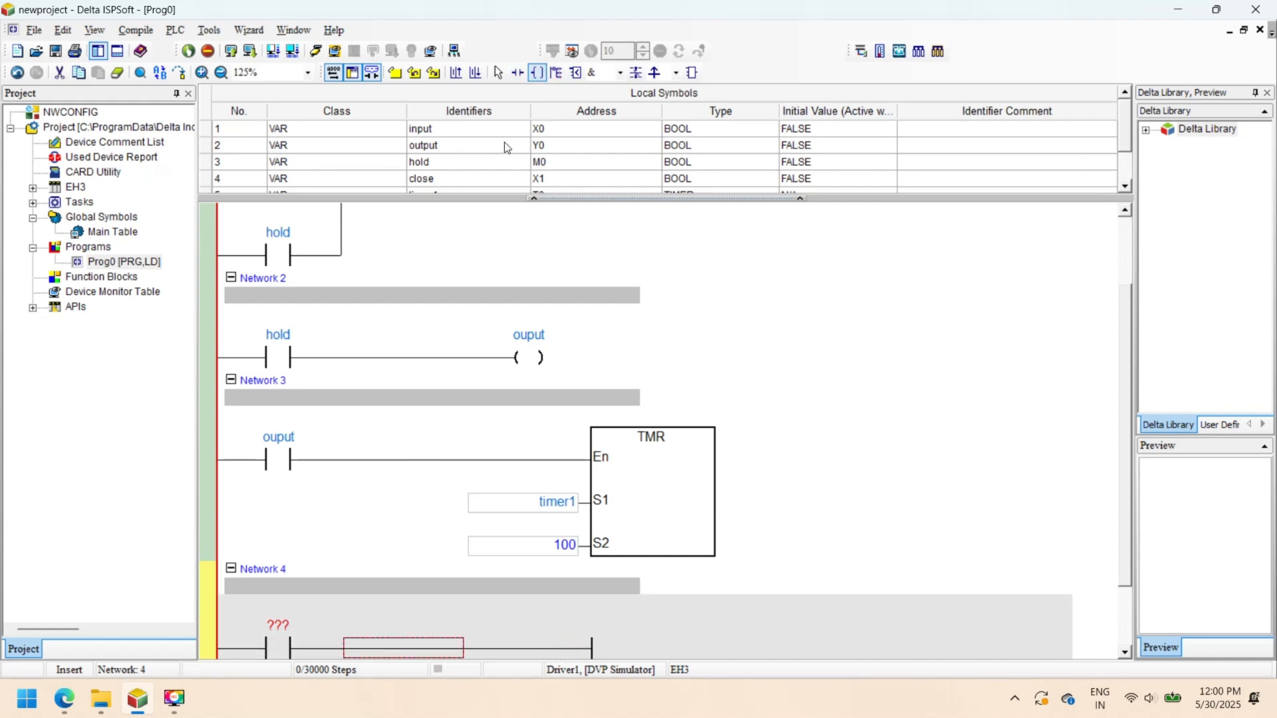
left_click(394, 647)
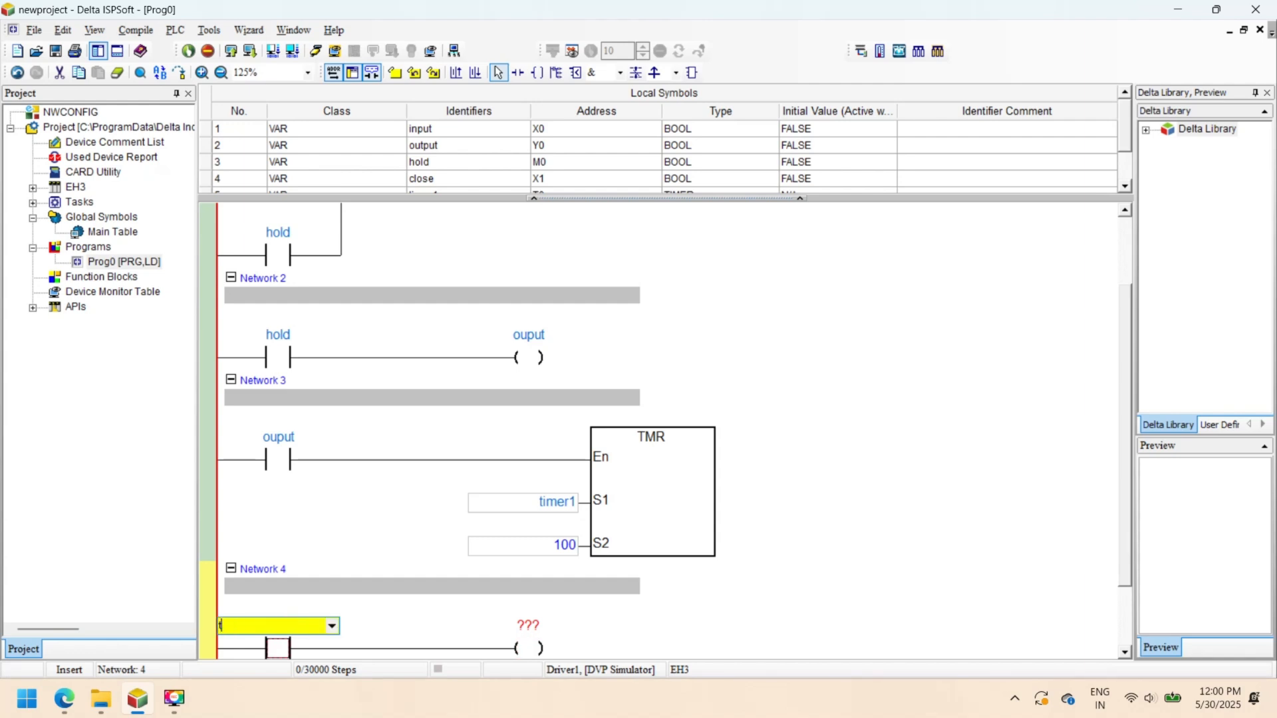
type("T0")
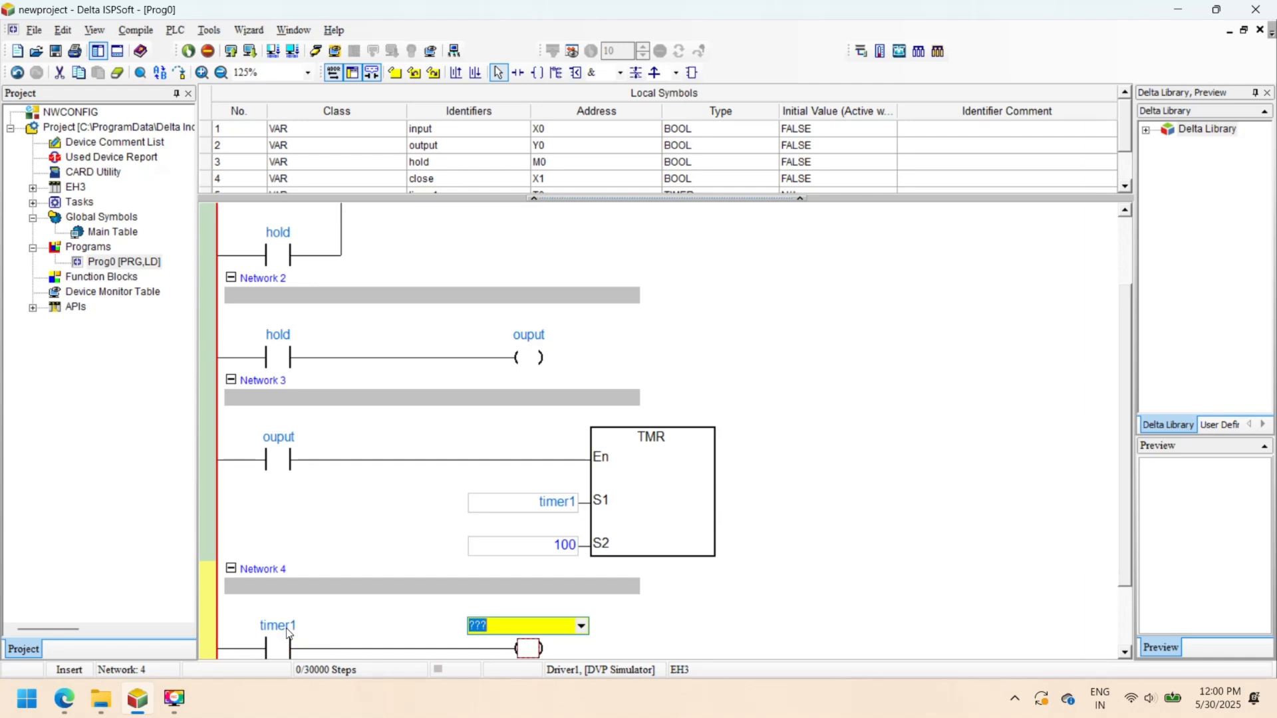
type("y2")
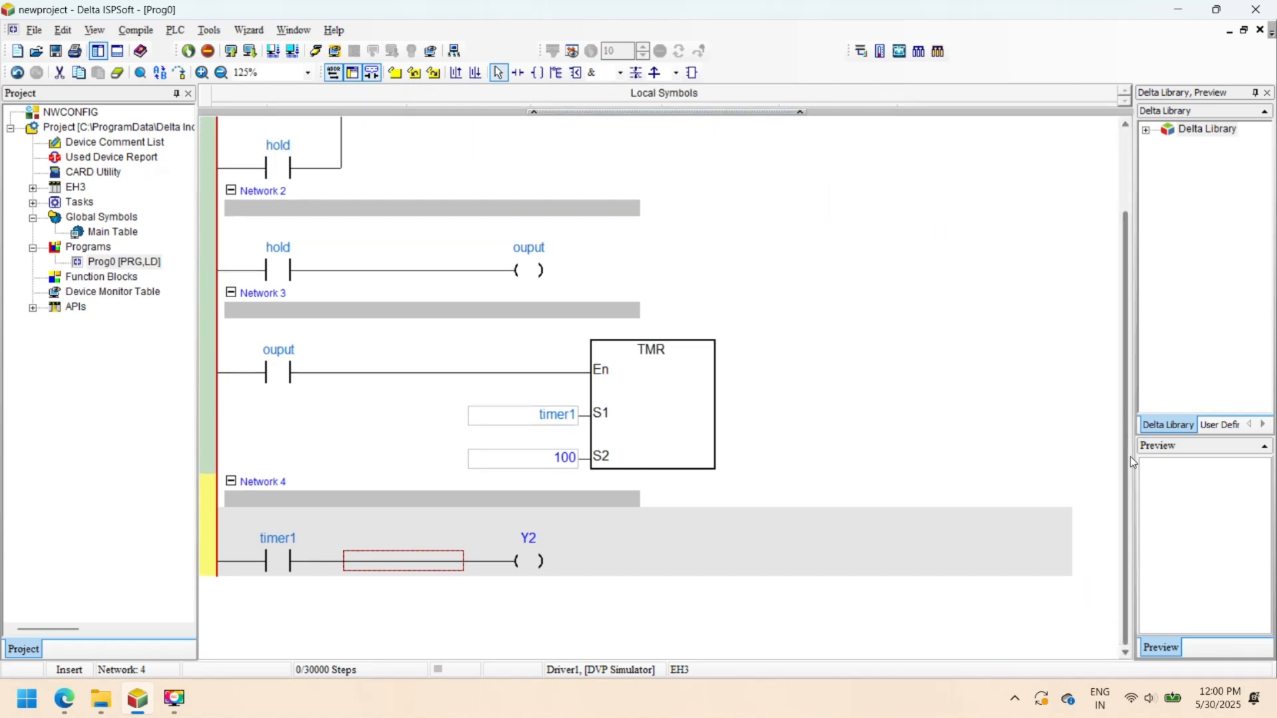
Step: Show the ladder diagram at 100% zoom before compiling
scroll("up", 3)
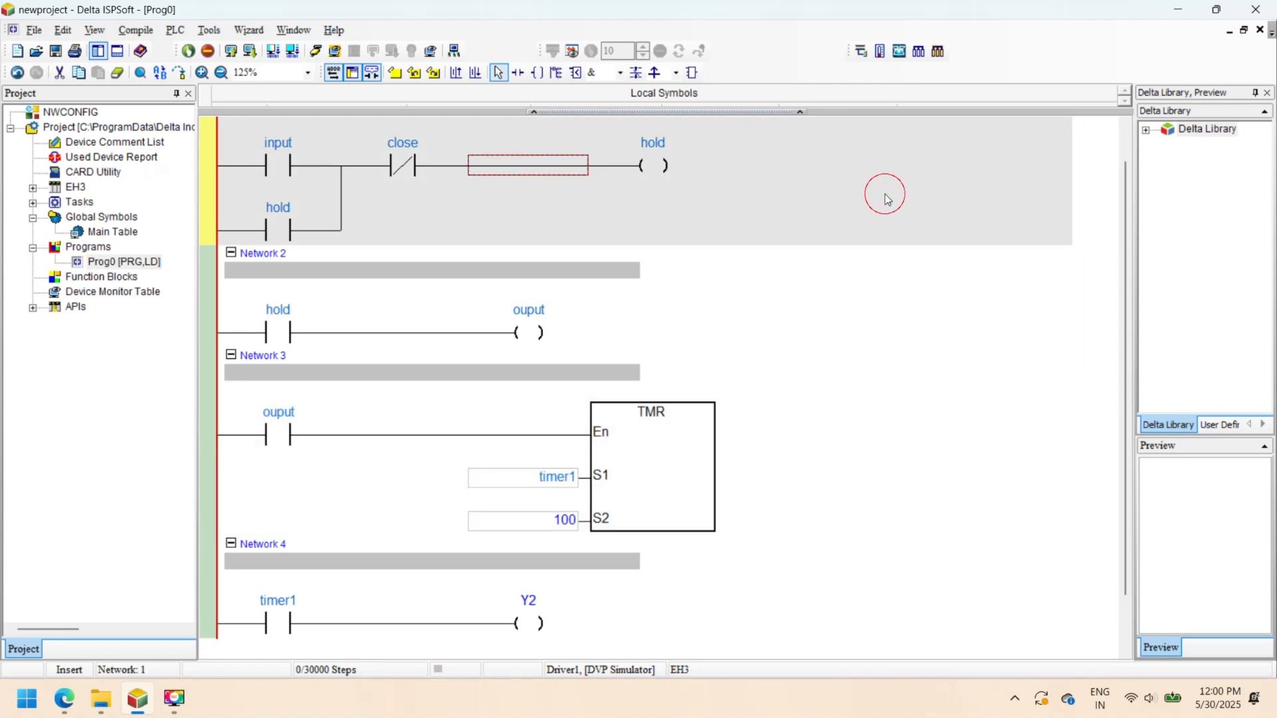
left_click(307, 71)
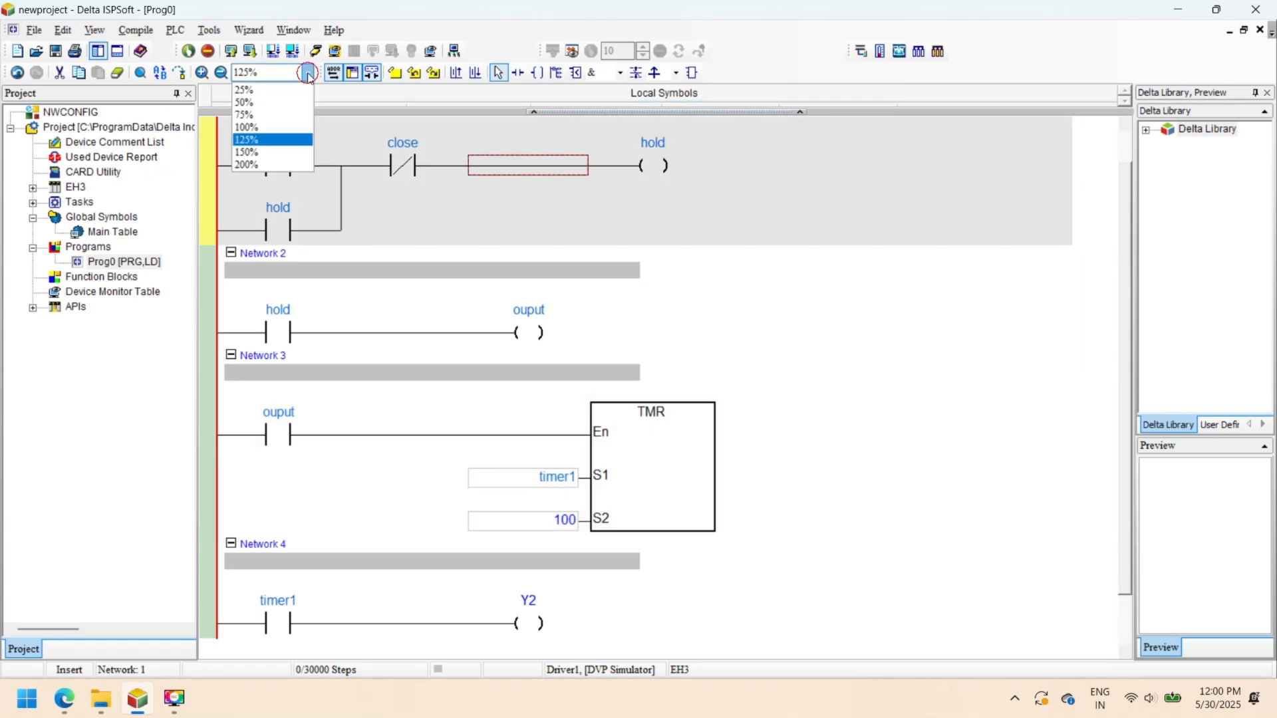
left_click(246, 127)
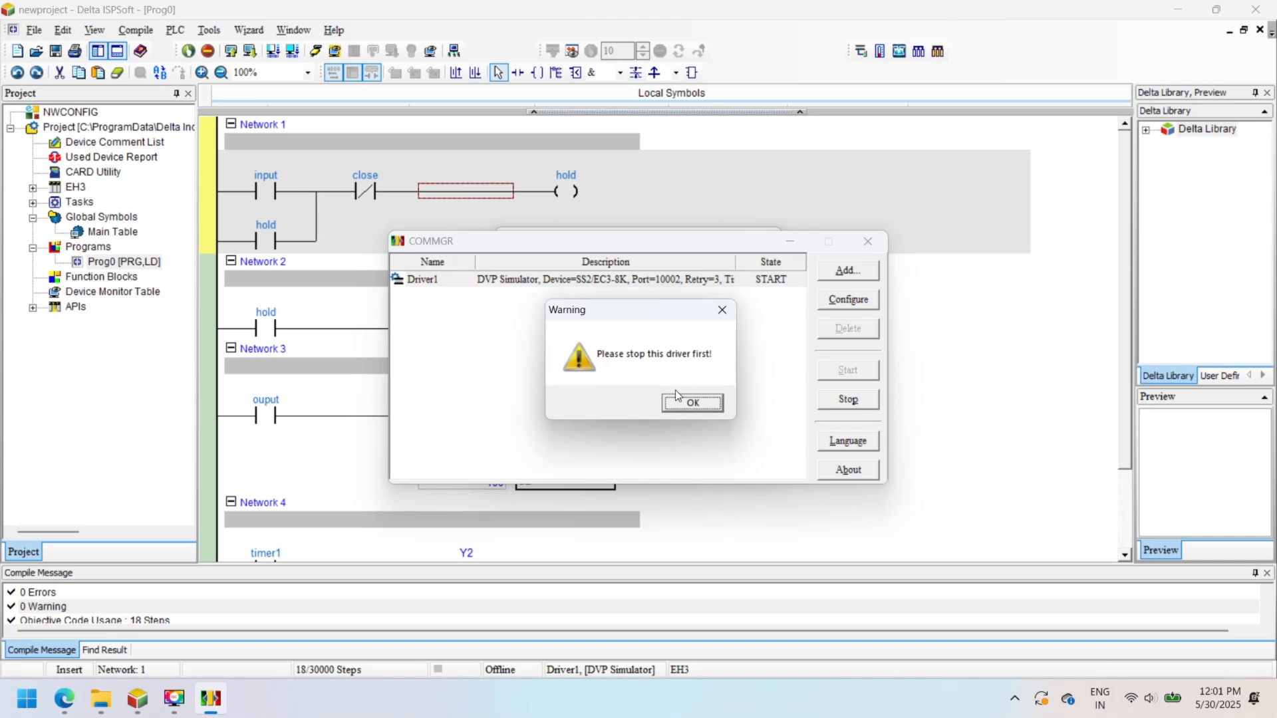
Step: Add Driver2, a DVP Simulator for the EH3/EH3-L/SV2/SE2 series, in COMMGR
left_click(692, 402)
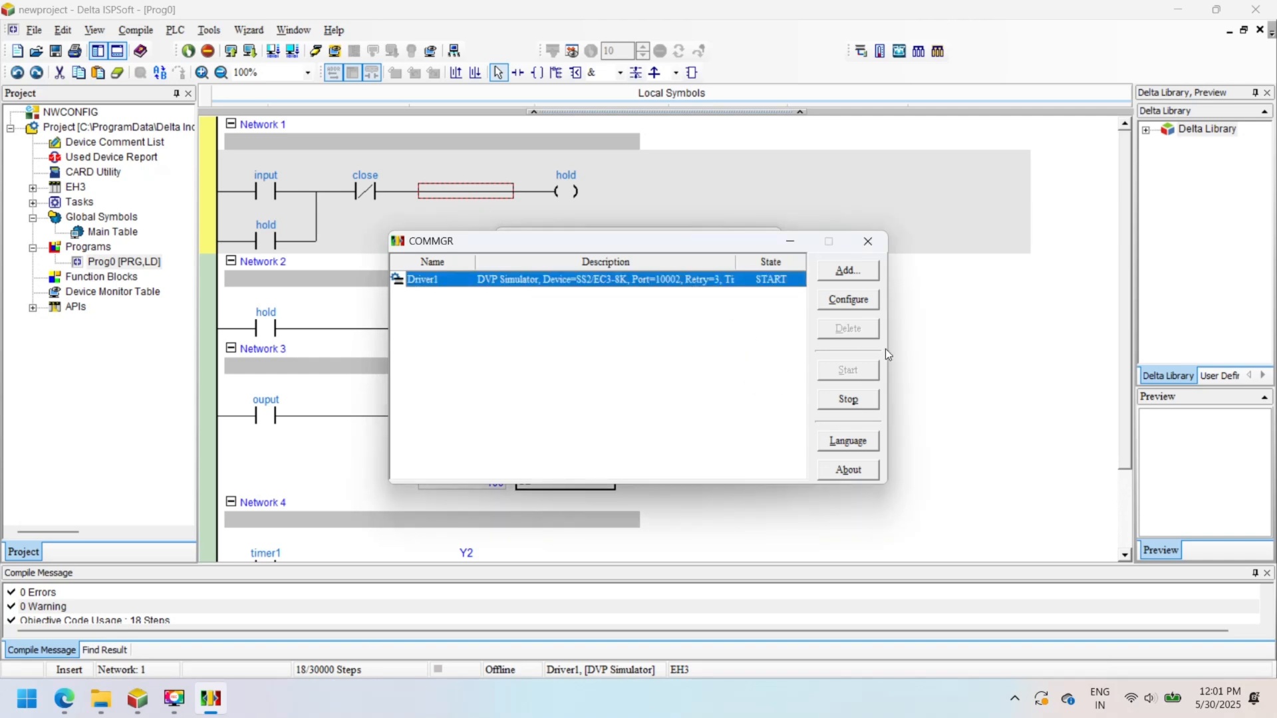
left_click(847, 270)
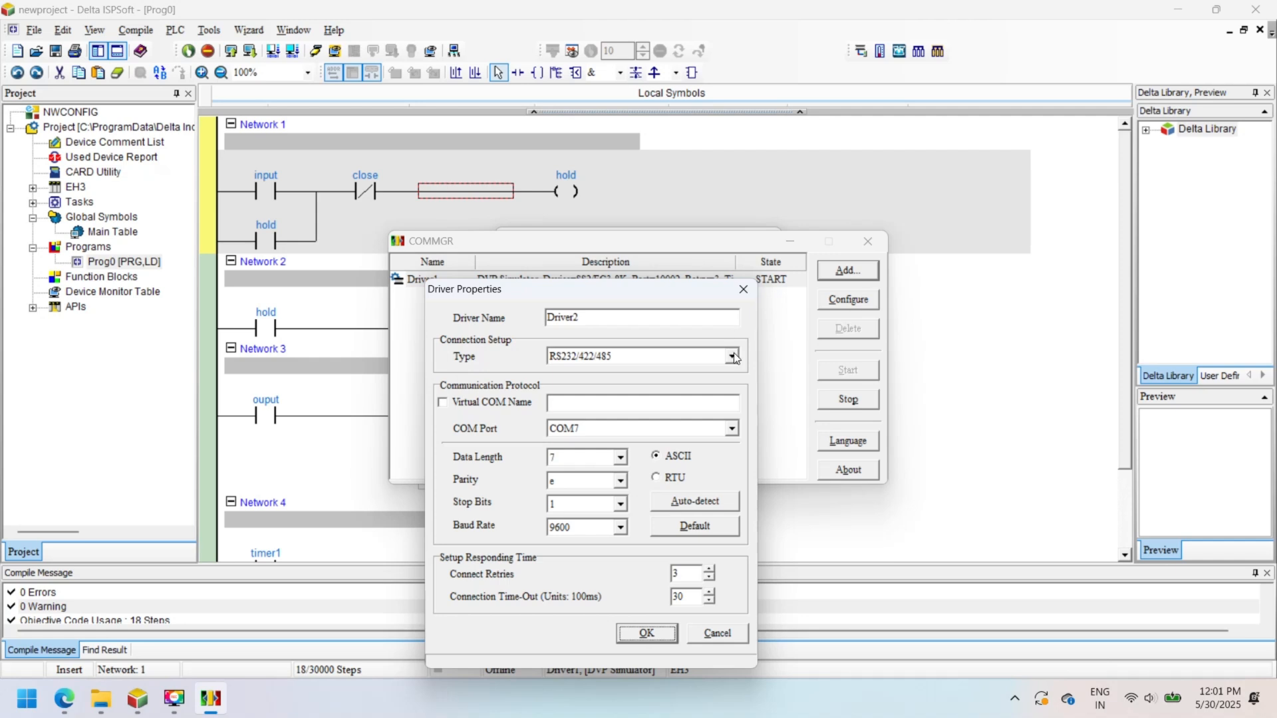
left_click(730, 357)
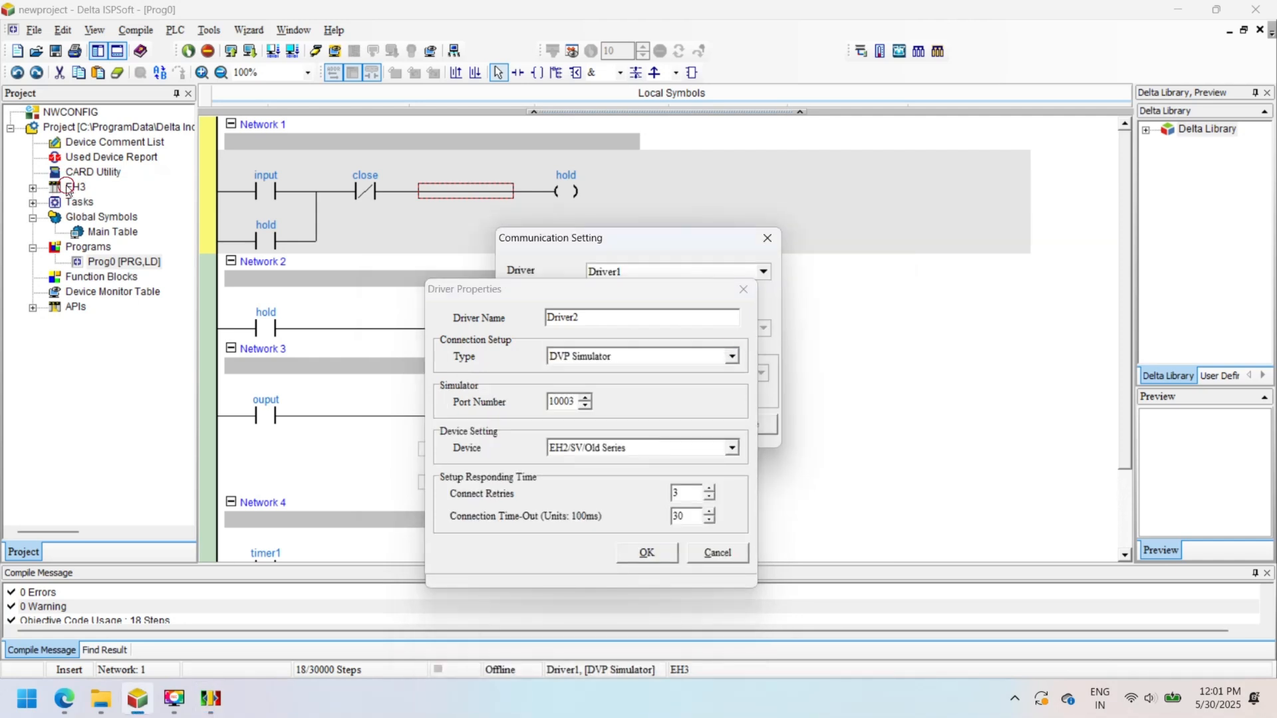
left_click(730, 447)
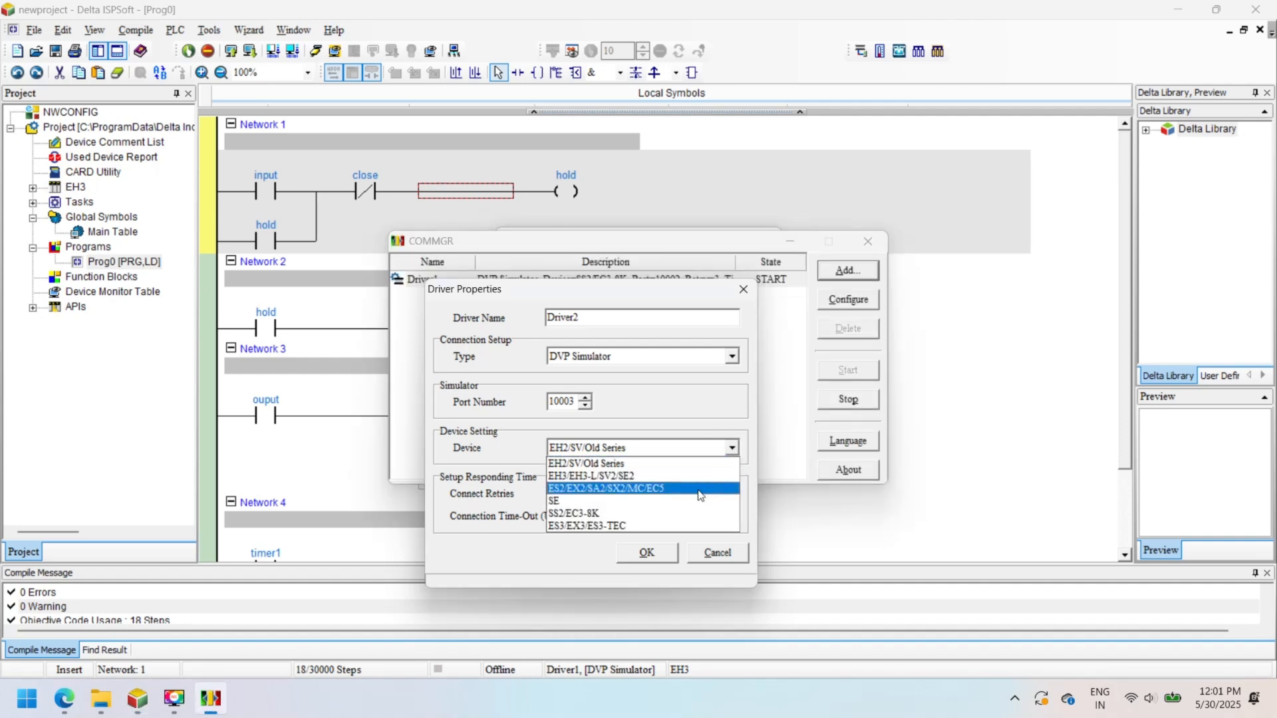
left_click(590, 476)
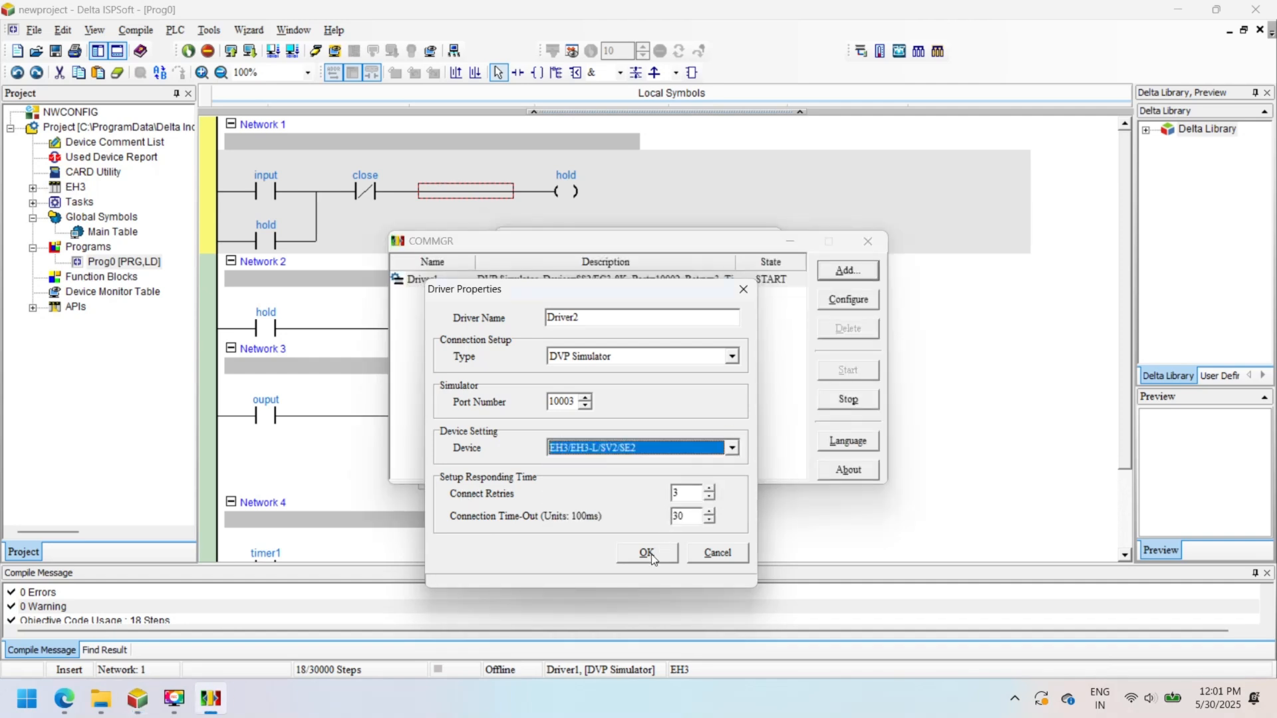
left_click(646, 552)
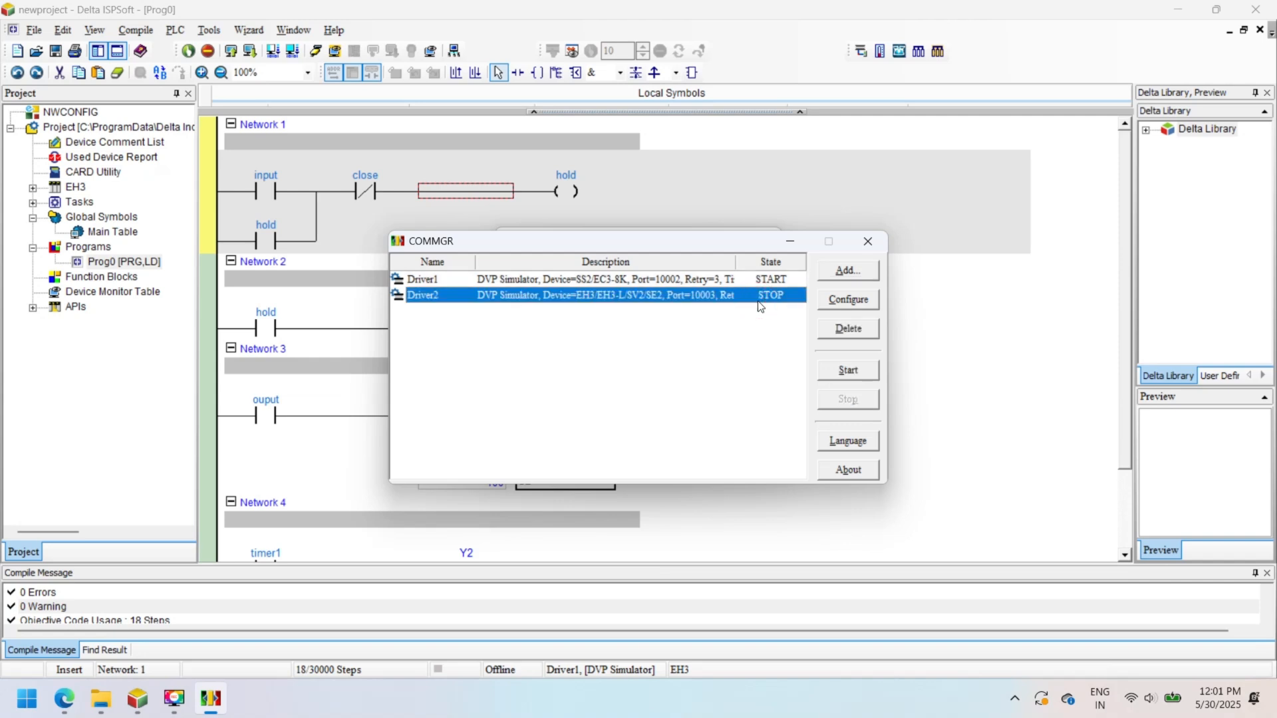
Step: Close COMMGR and make Driver2 the project's communication driver
left_click(846, 370)
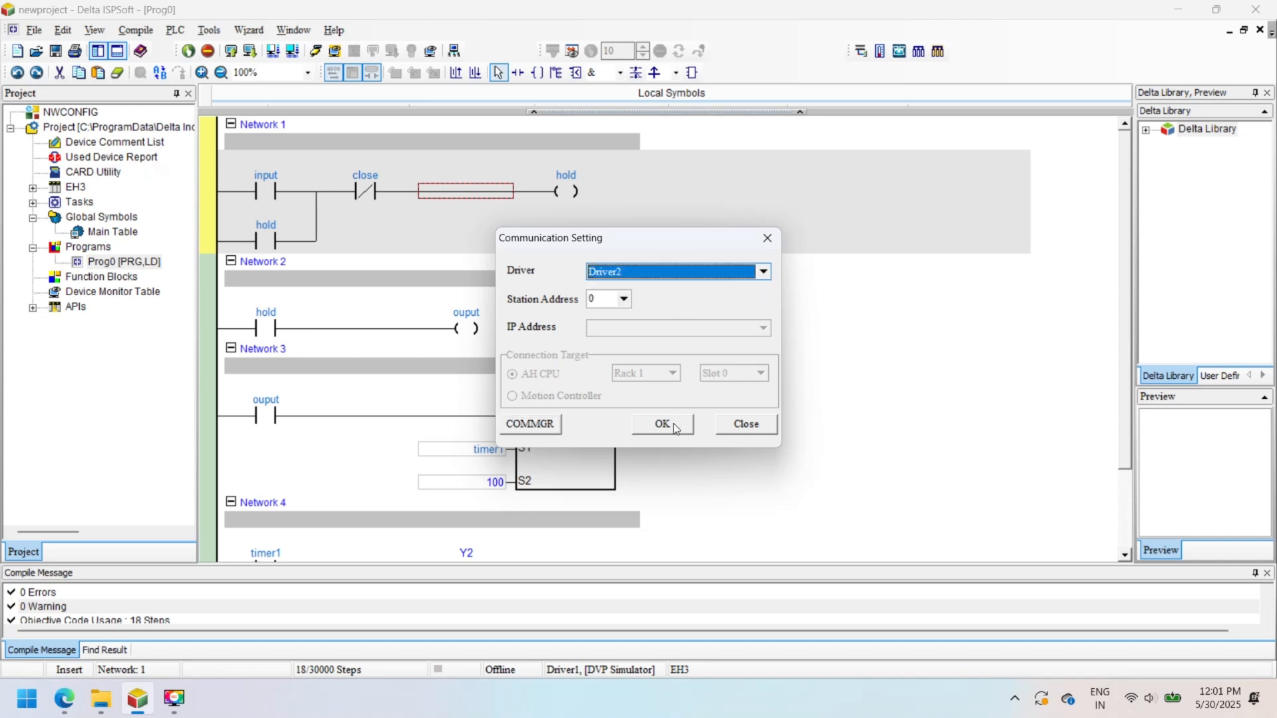
left_click(661, 423)
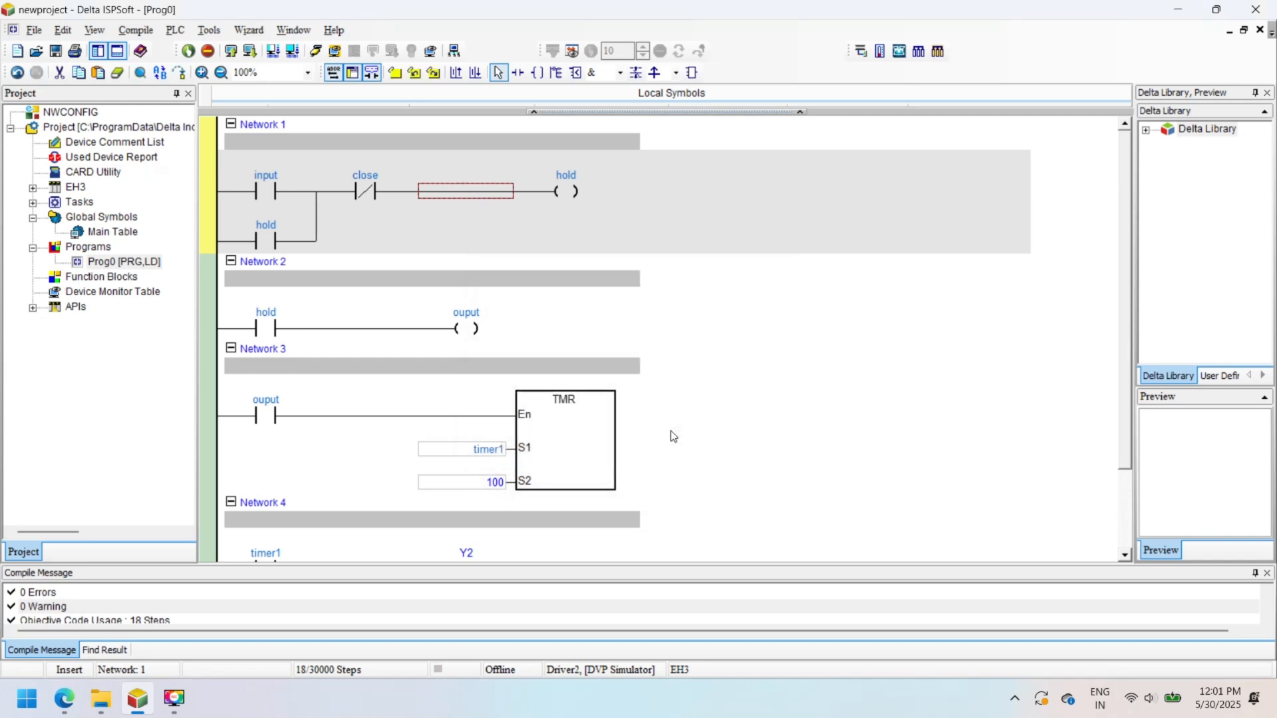
Step: Download the program to the simulator via PLC > Transfer until all items reach 100%
left_click(291, 50)
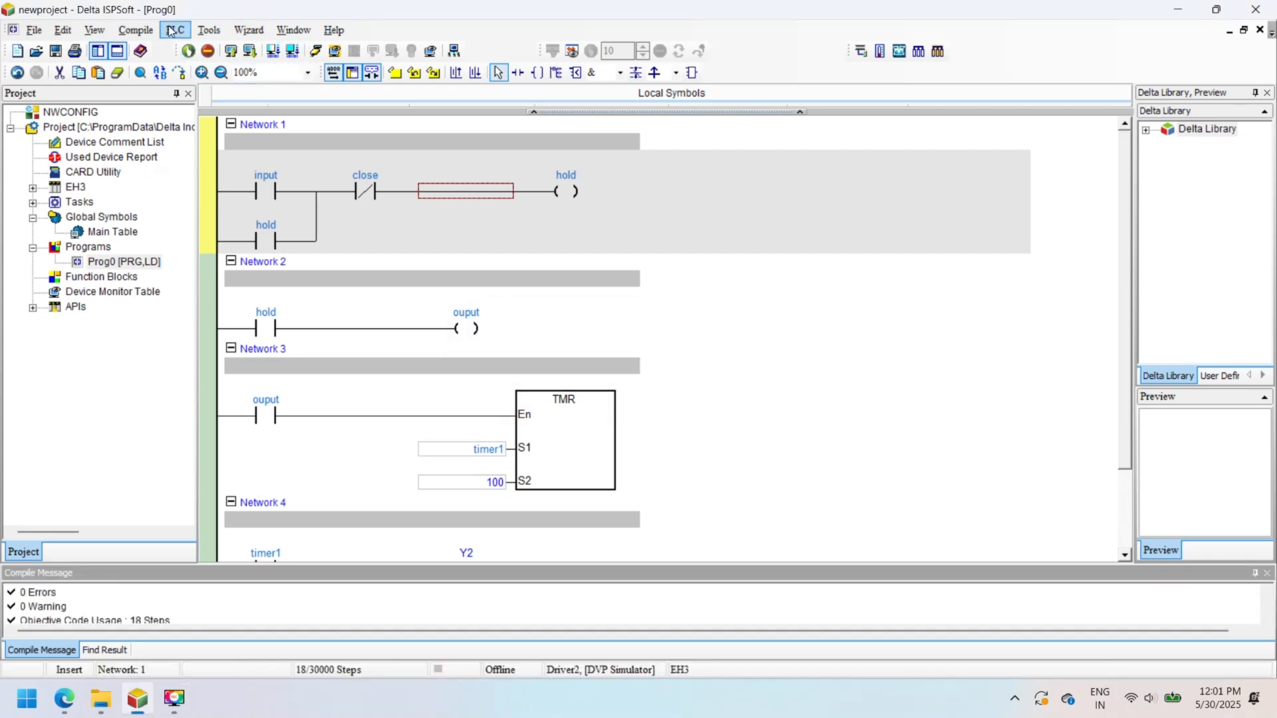
left_click(174, 31)
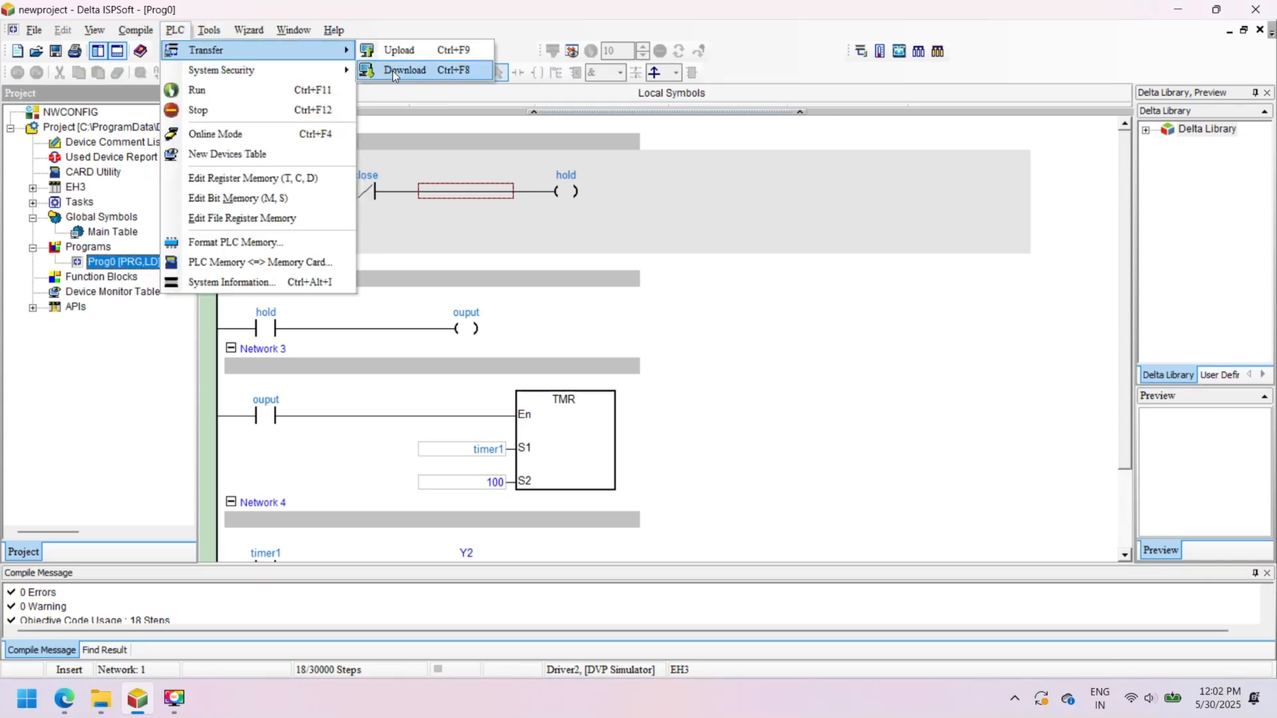
left_click(405, 69)
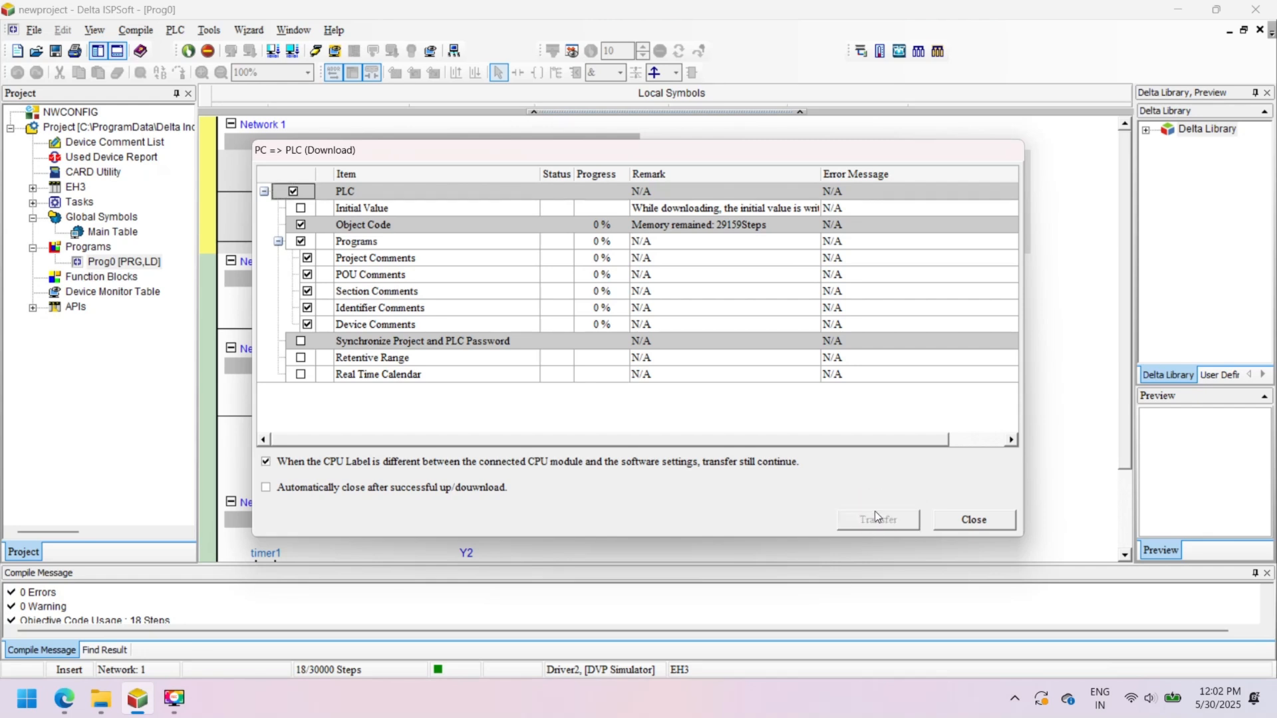
left_click(876, 520)
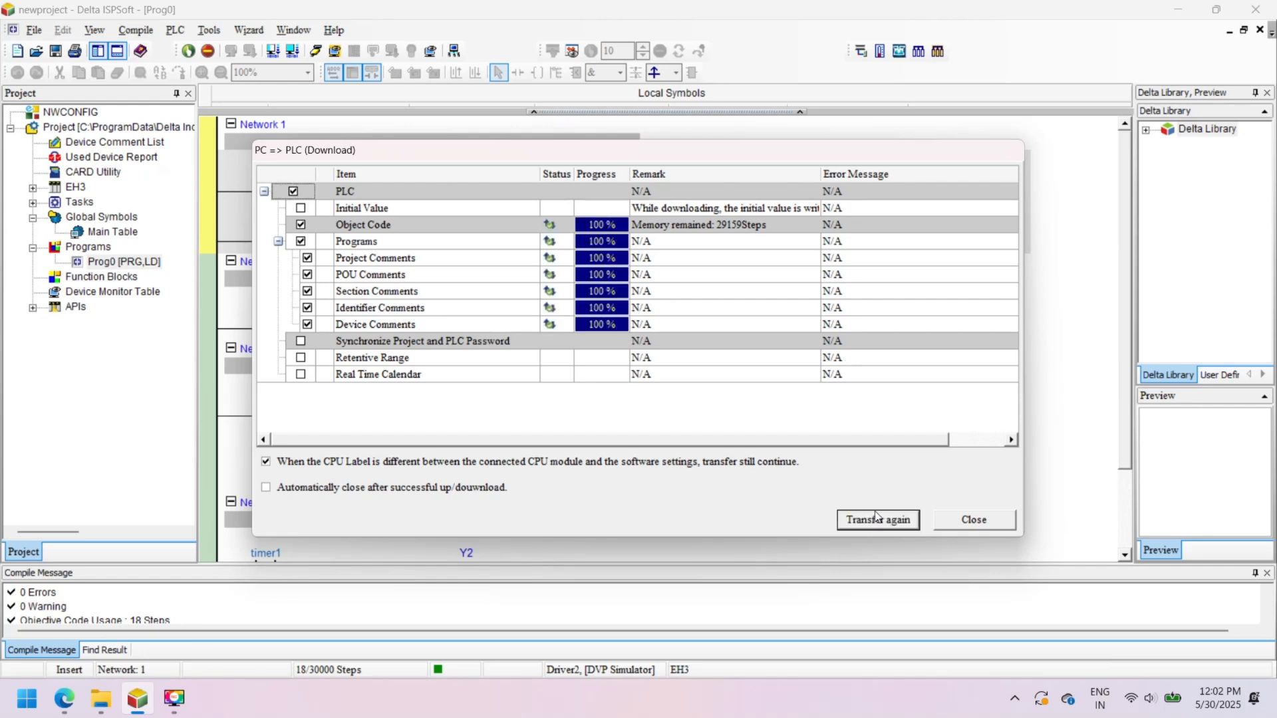
left_click(973, 520)
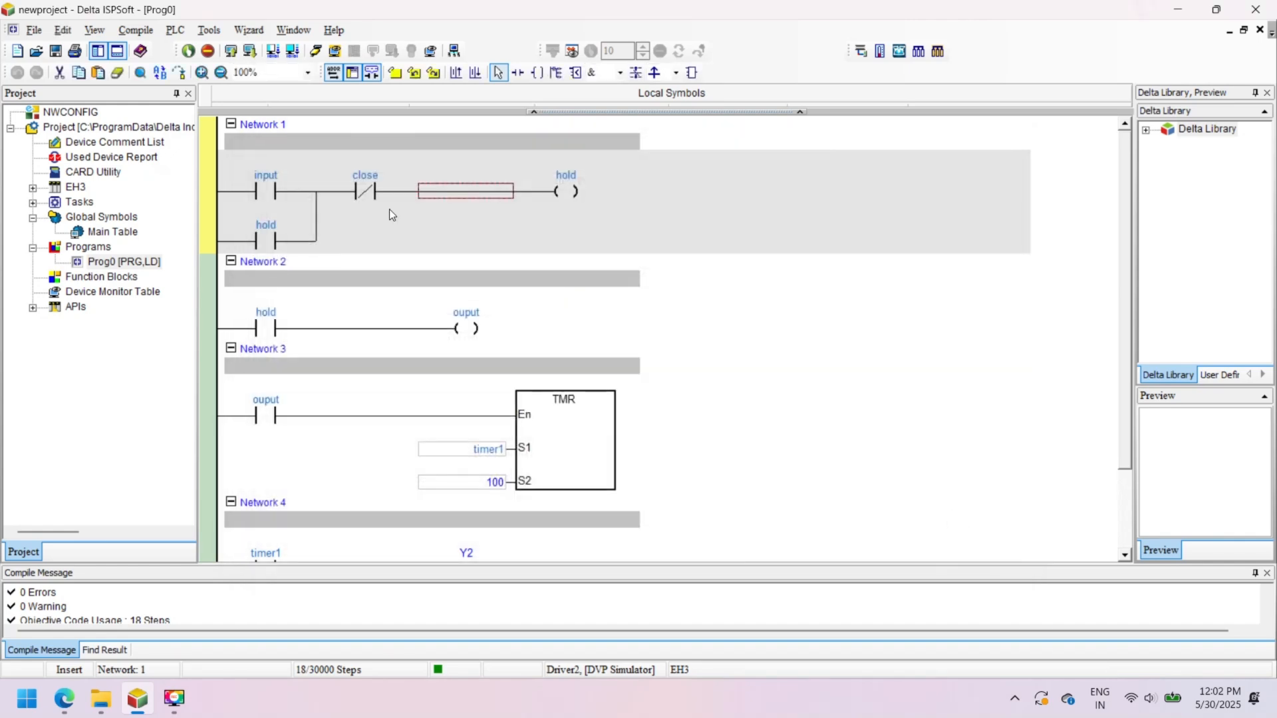
Step: Go online with the simulator, acknowledge the 'Set MPU X On/Off' notice and watch timer1 count up
left_click(188, 50)
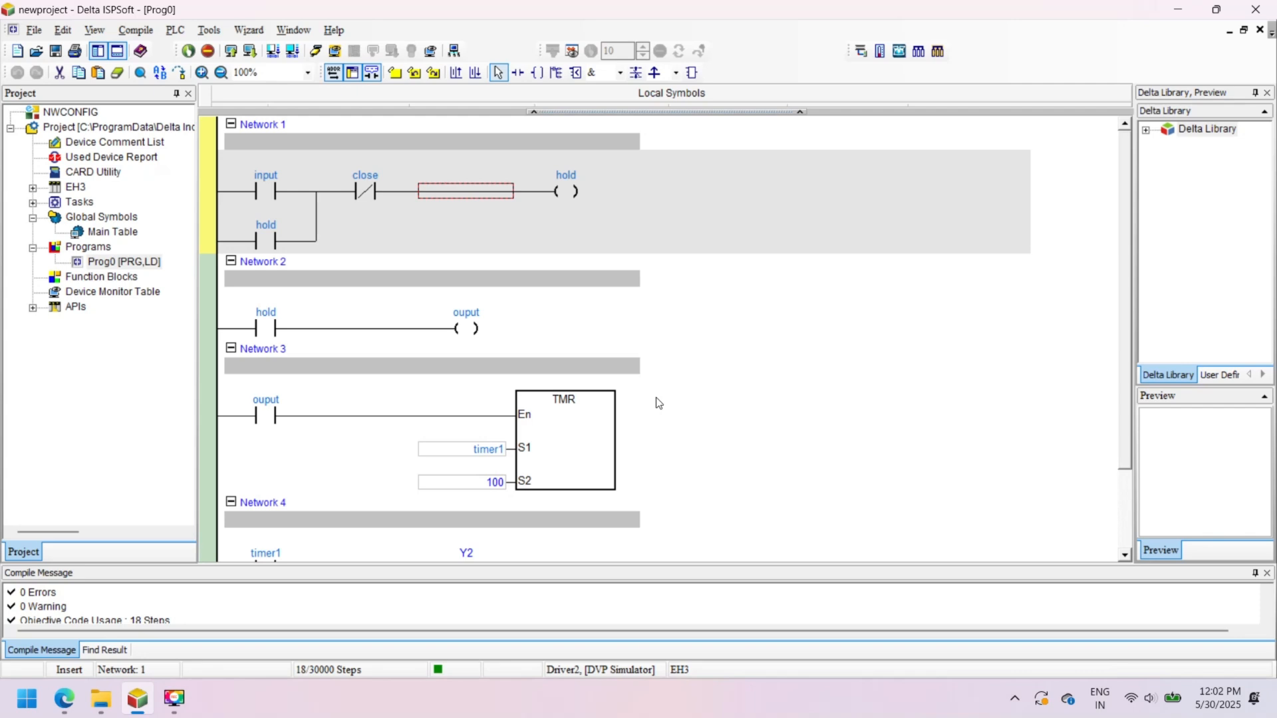
mouse_move(445, 57)
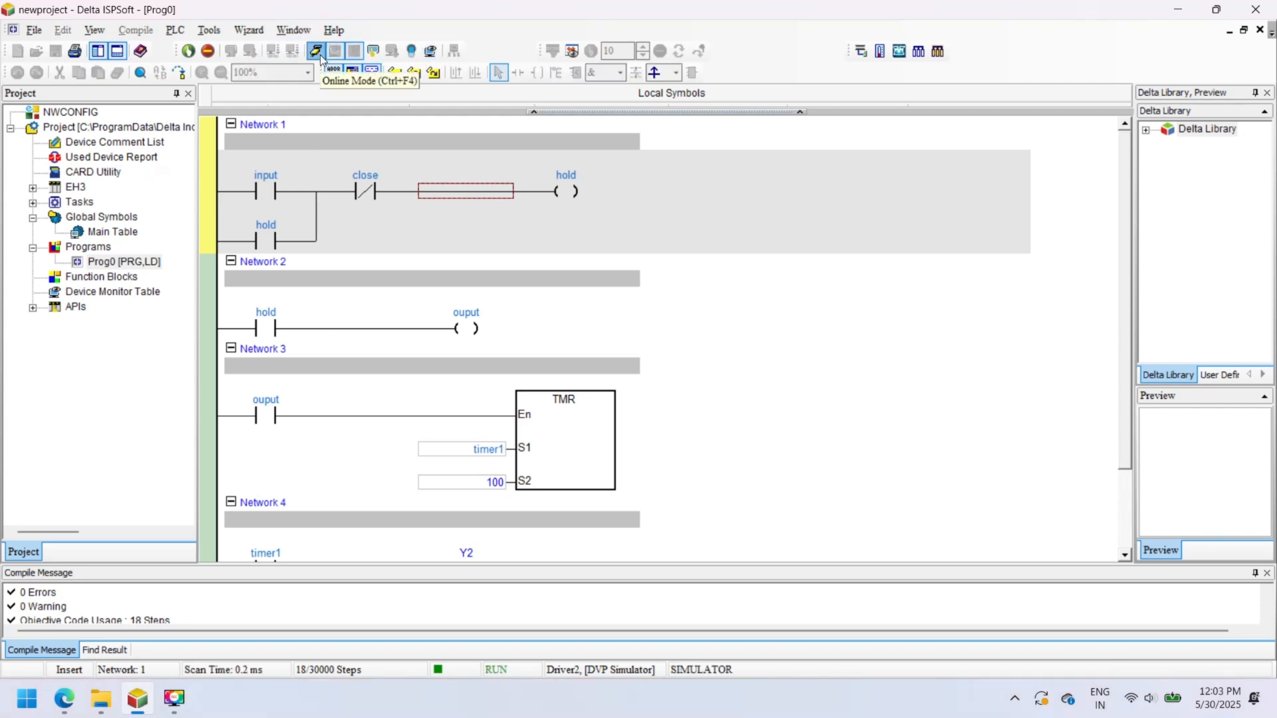
left_click(317, 51)
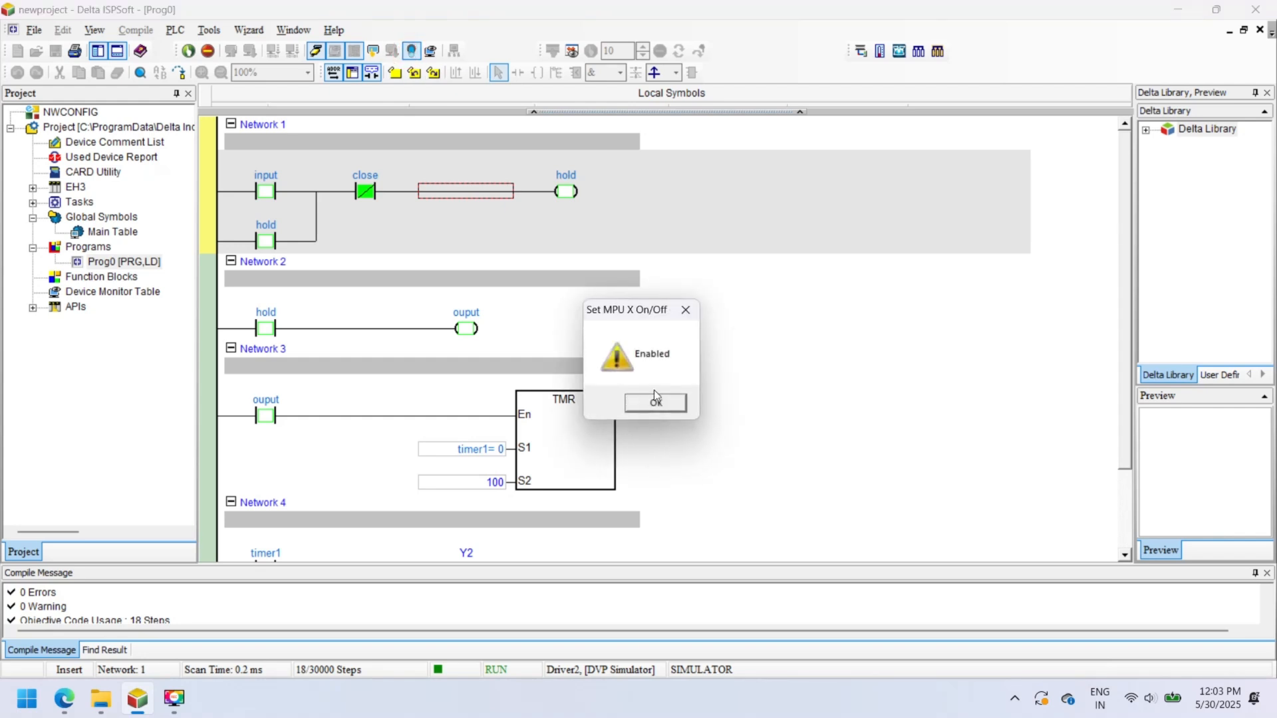
left_click(654, 402)
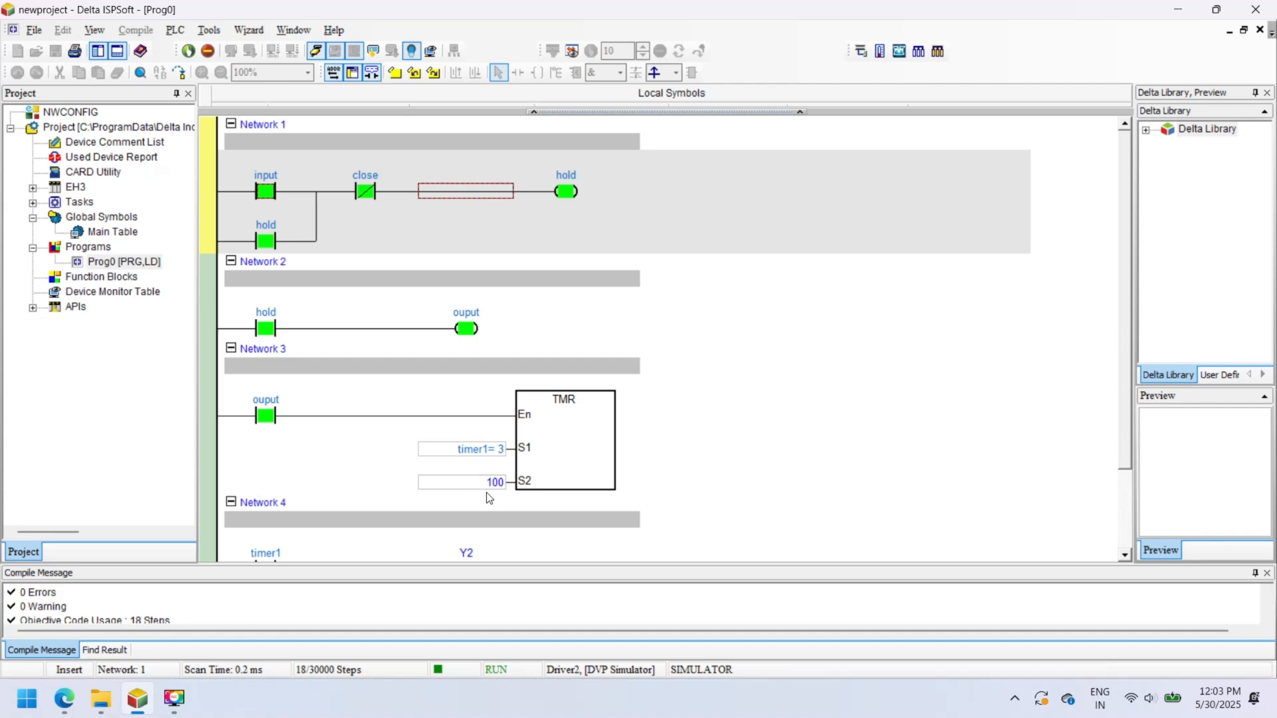
left_click(461, 481)
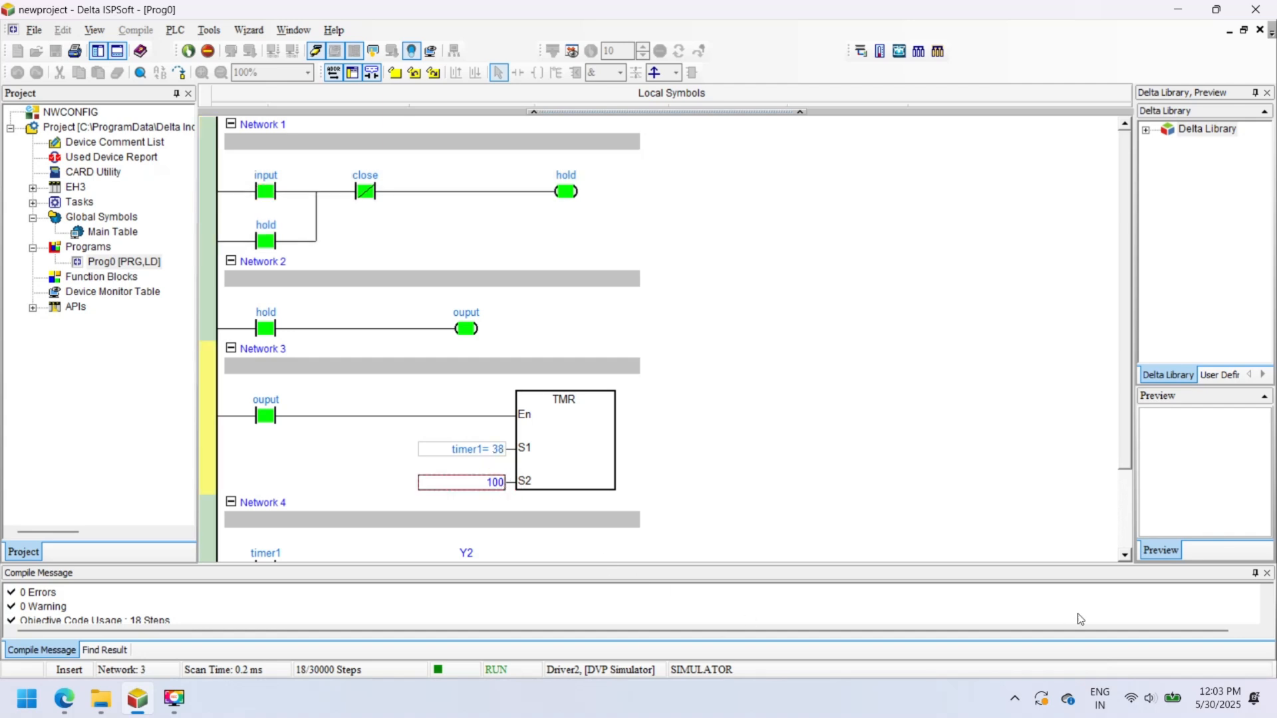